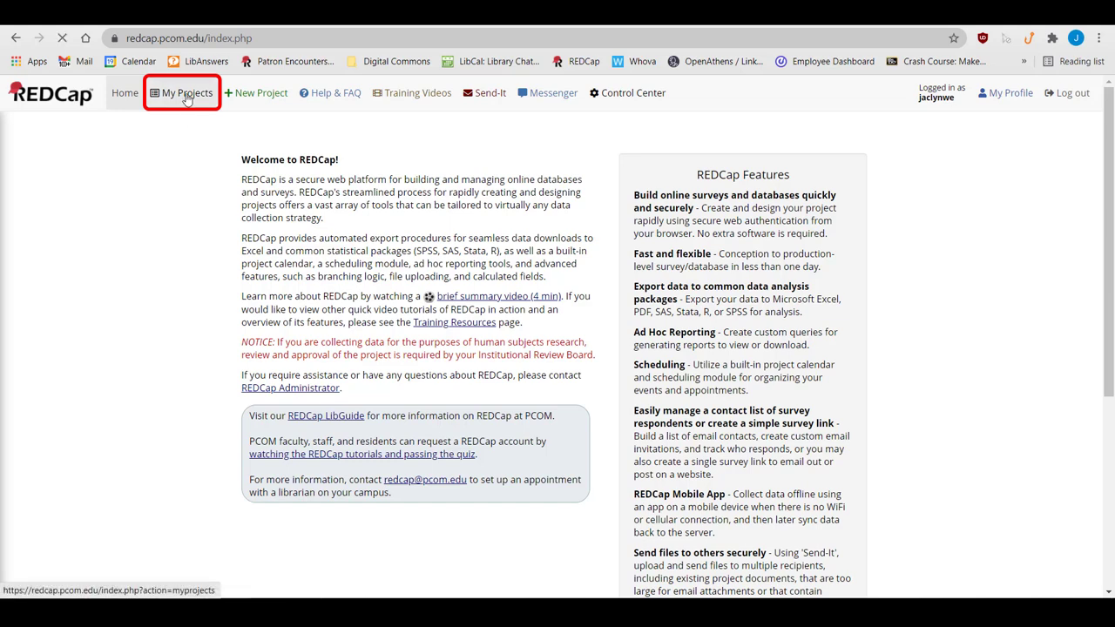
Show the My Projects list with projects grouped into folders
click(184, 92)
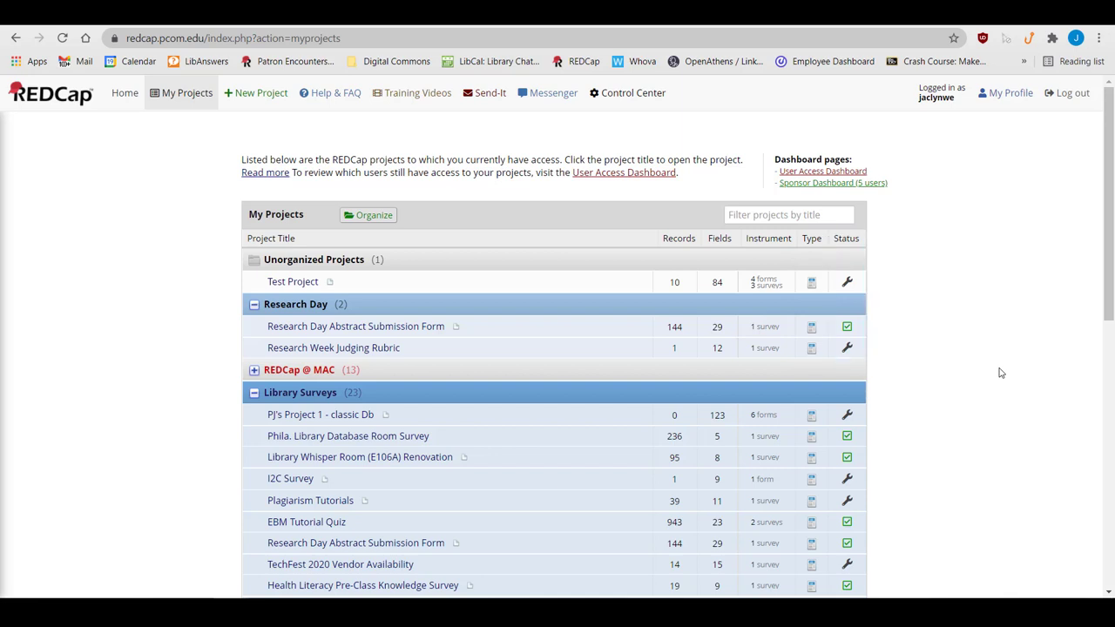
mouse_move(373, 225)
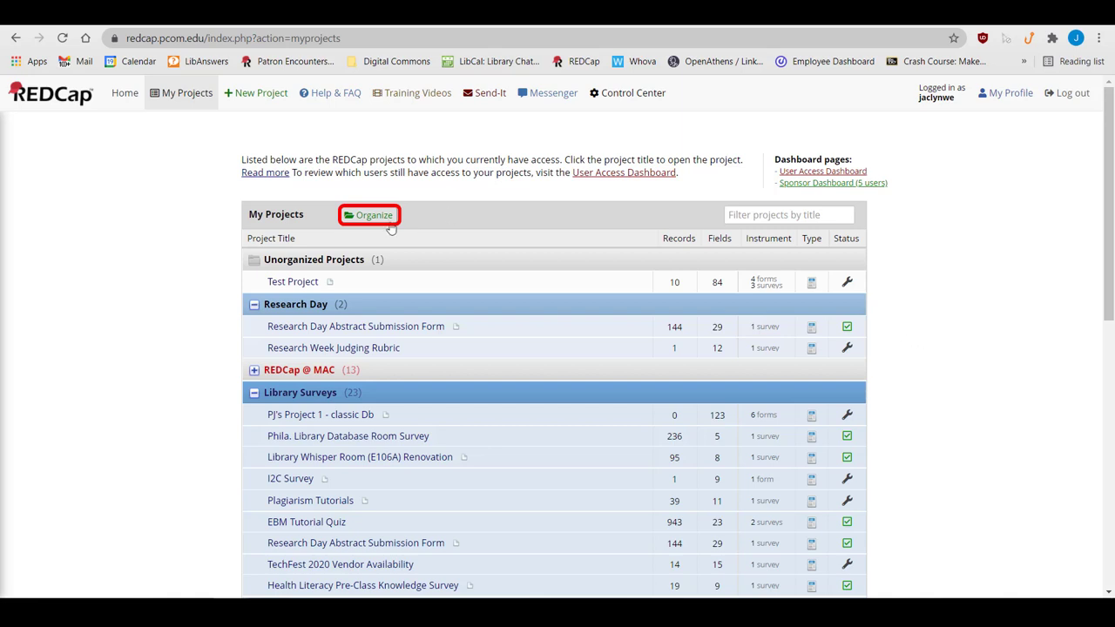
Add a new project folder named Testing in the folder organizer
click(369, 216)
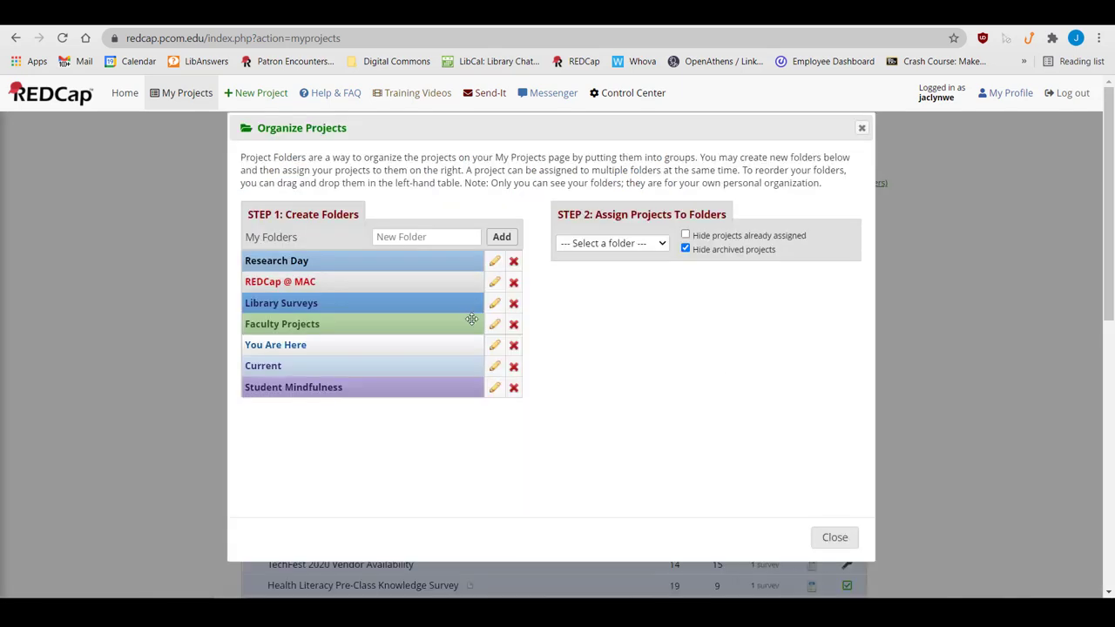
click(425, 237)
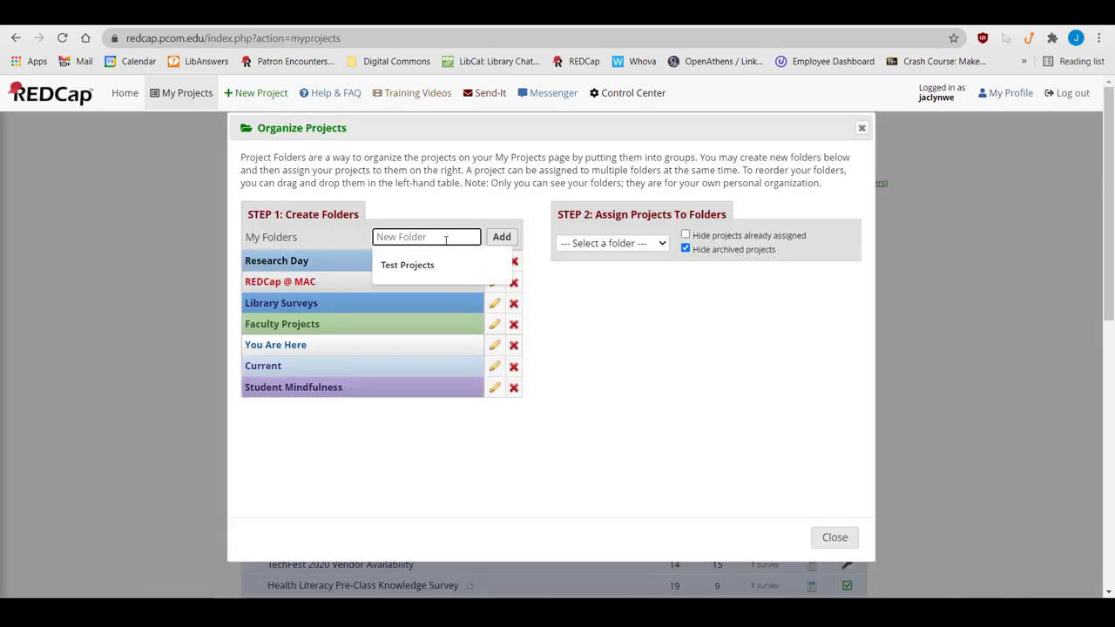
text(Testing)
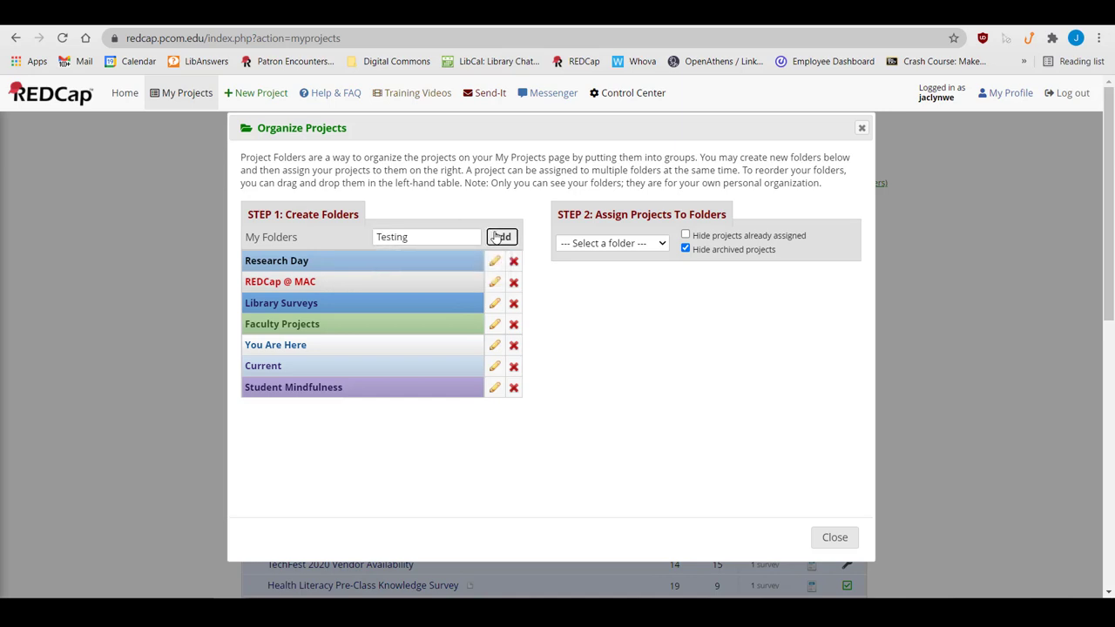
click(501, 237)
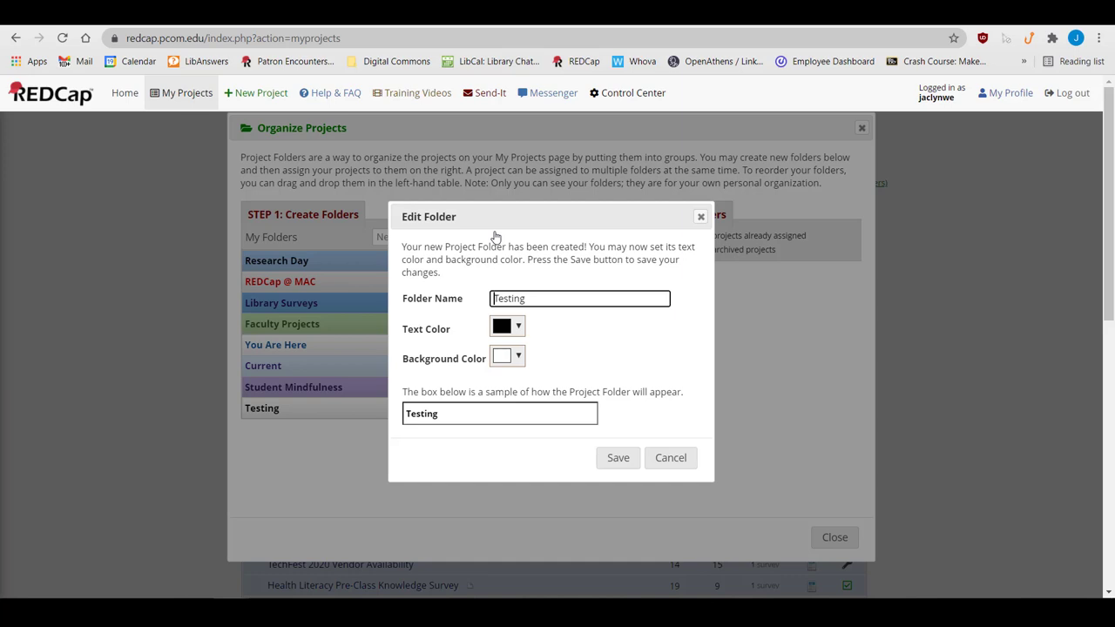
mouse_move(555, 509)
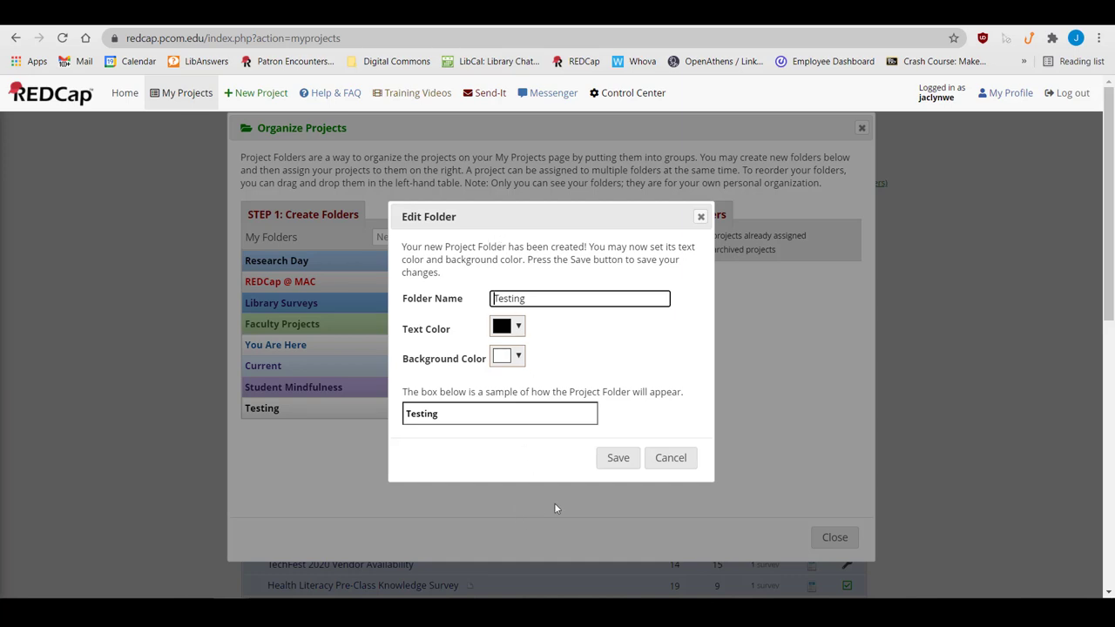
Give the Testing folder dark red text on a pink background and save it
click(519, 326)
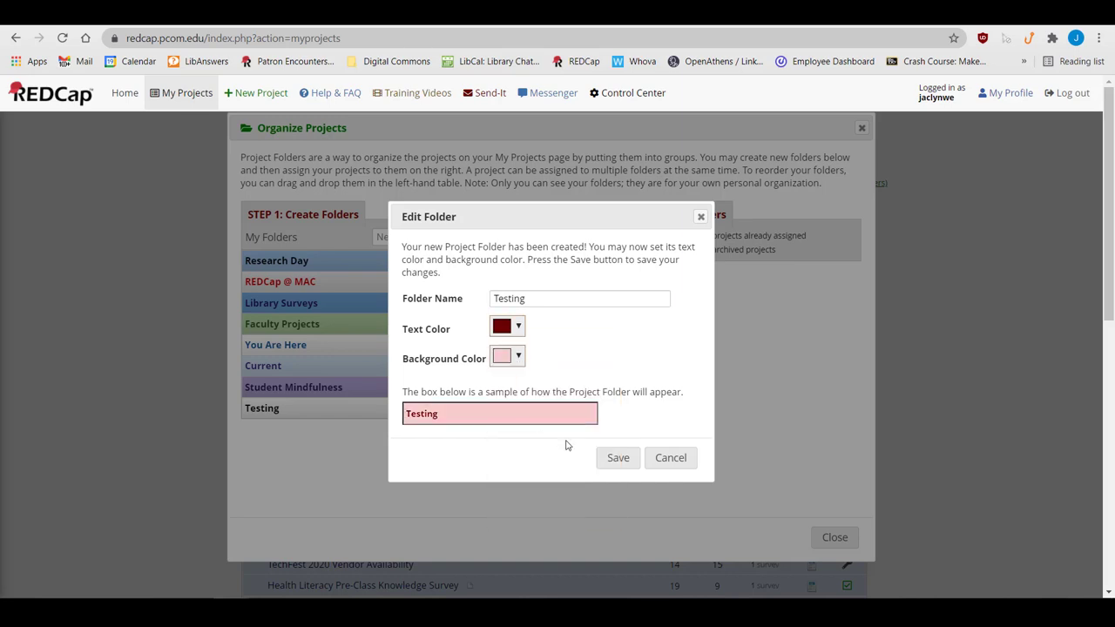
click(616, 456)
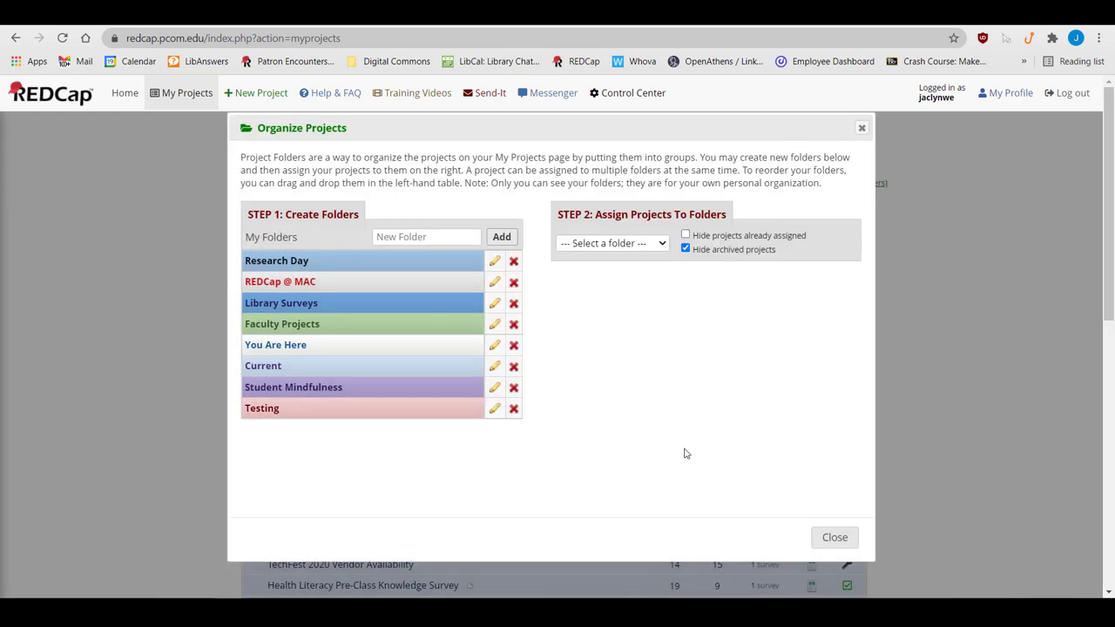
Assign Test Project to the Testing folder and return to the project list
click(611, 244)
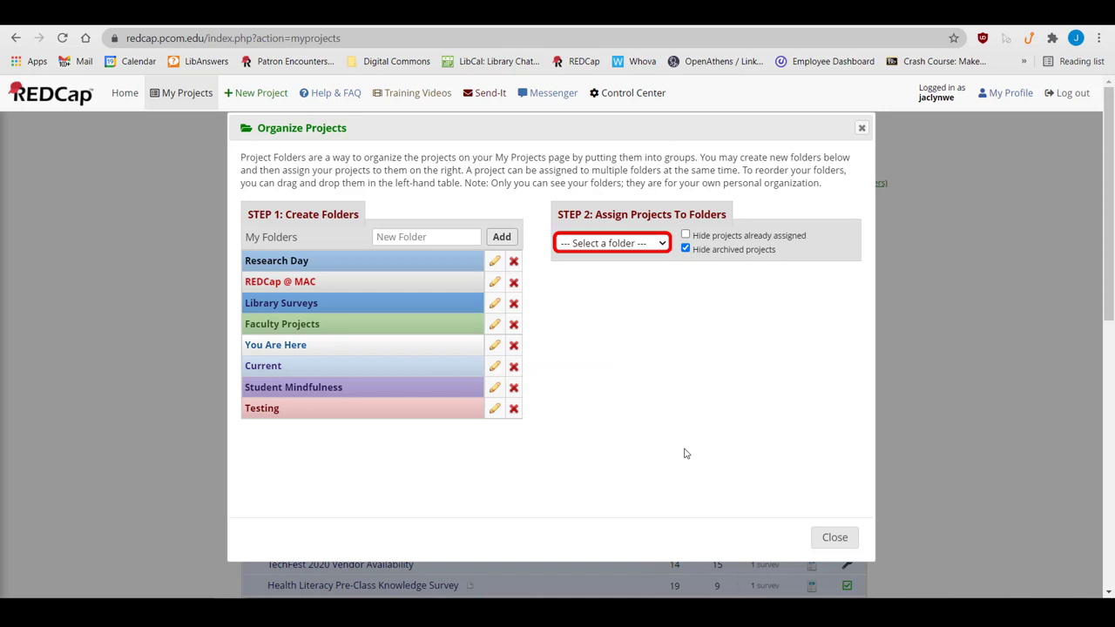
click(611, 242)
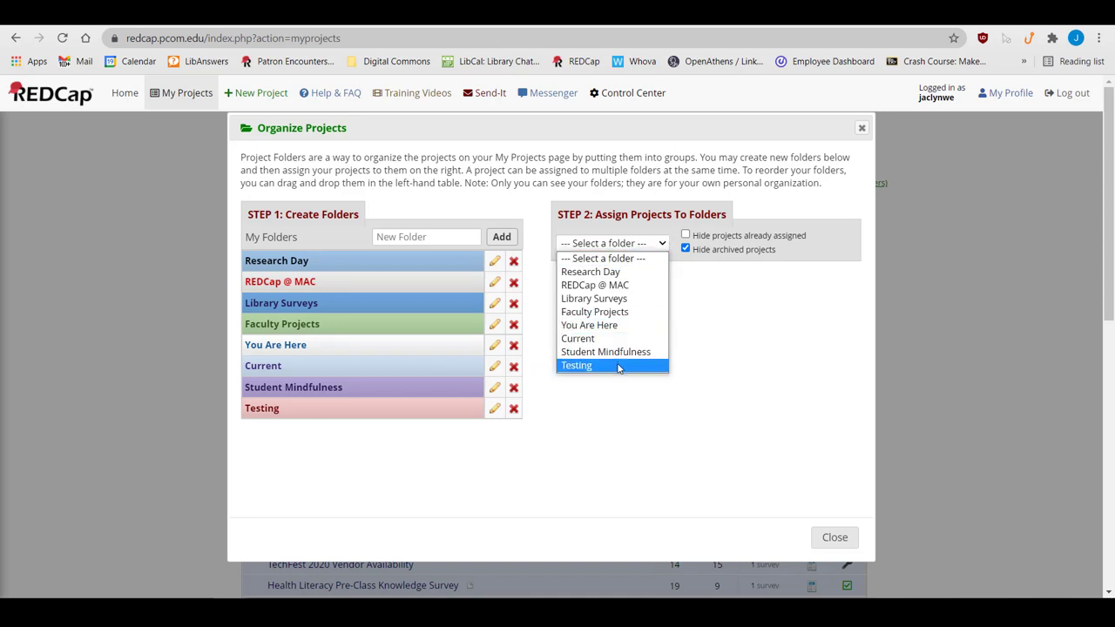
click(578, 365)
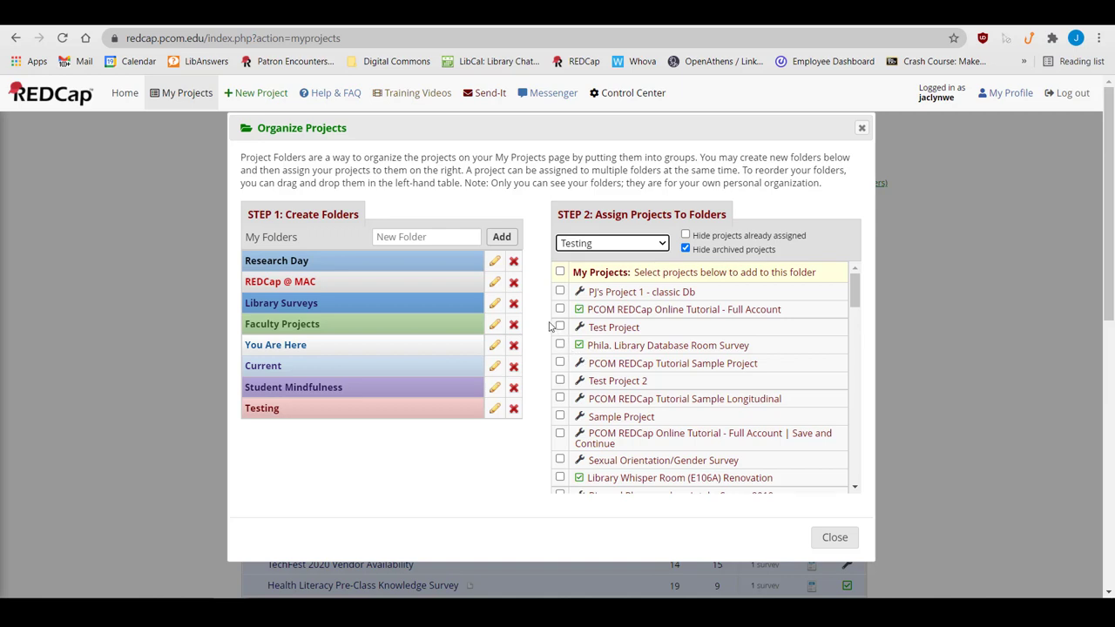
click(560, 327)
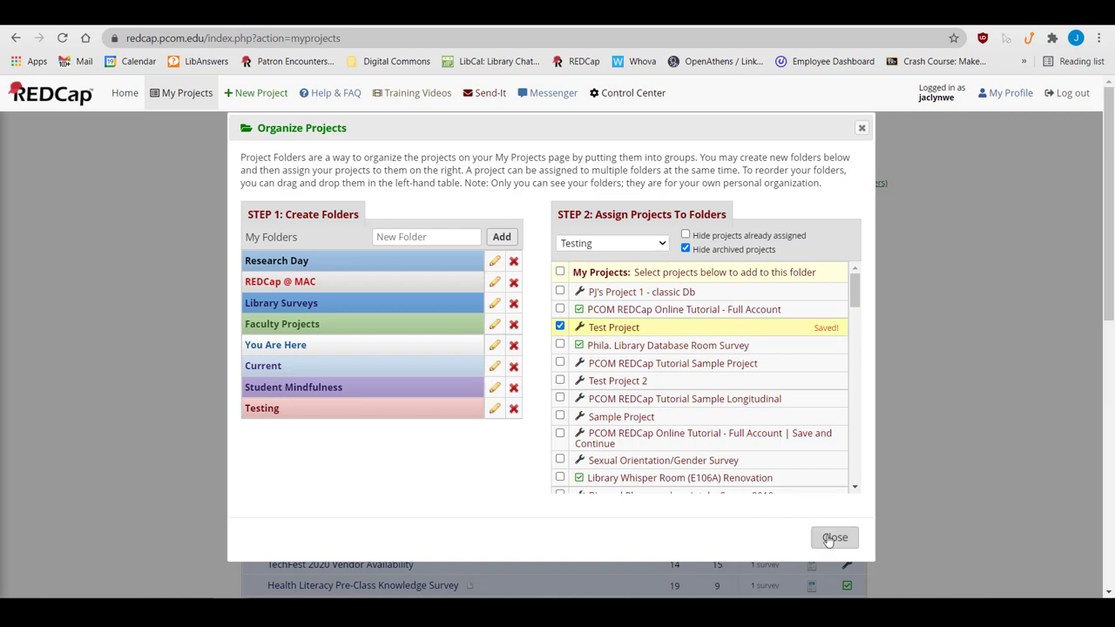
click(834, 537)
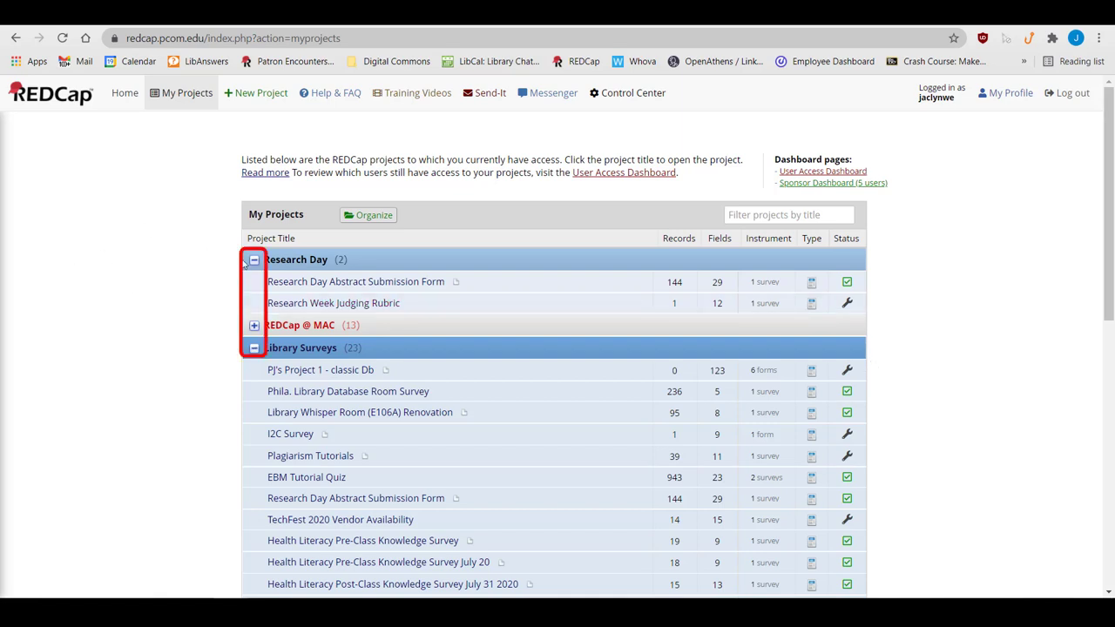
click(255, 258)
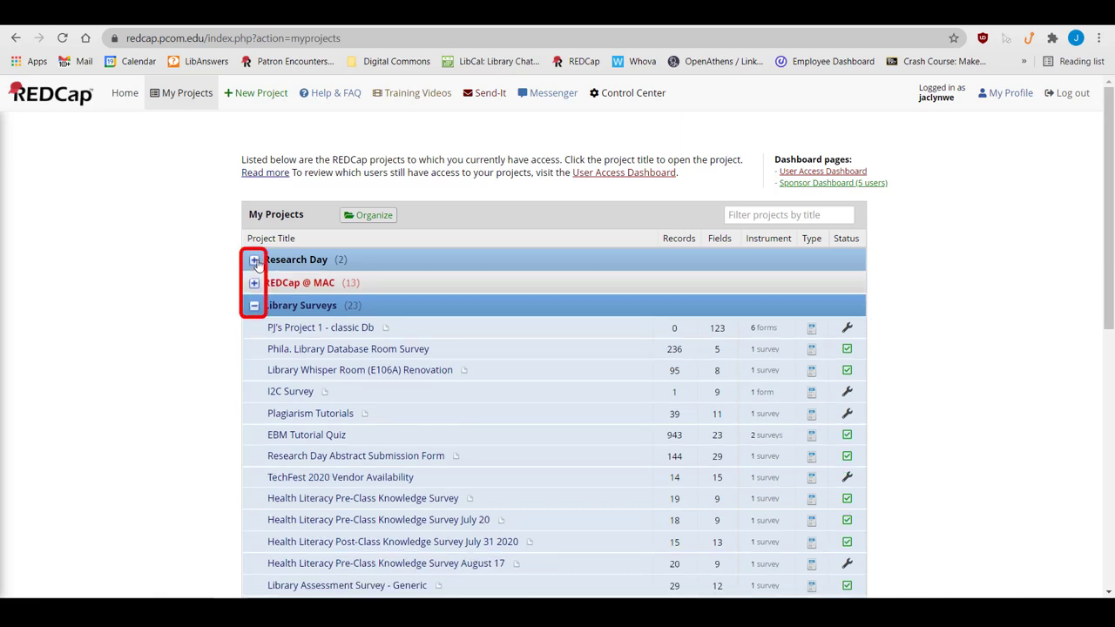
click(255, 257)
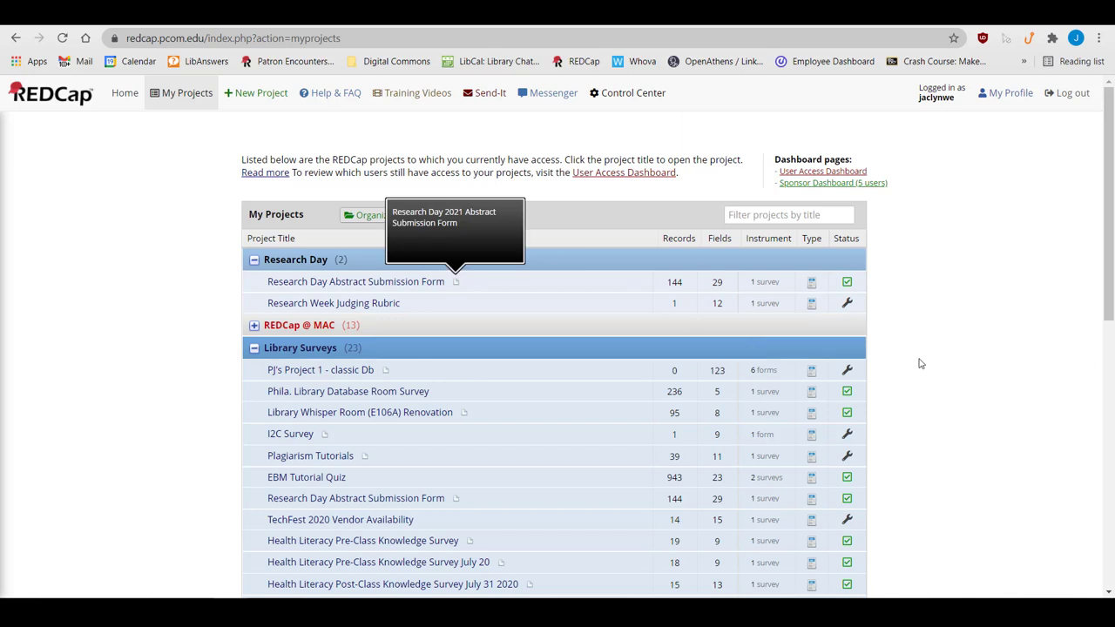
mouse_move(916, 363)
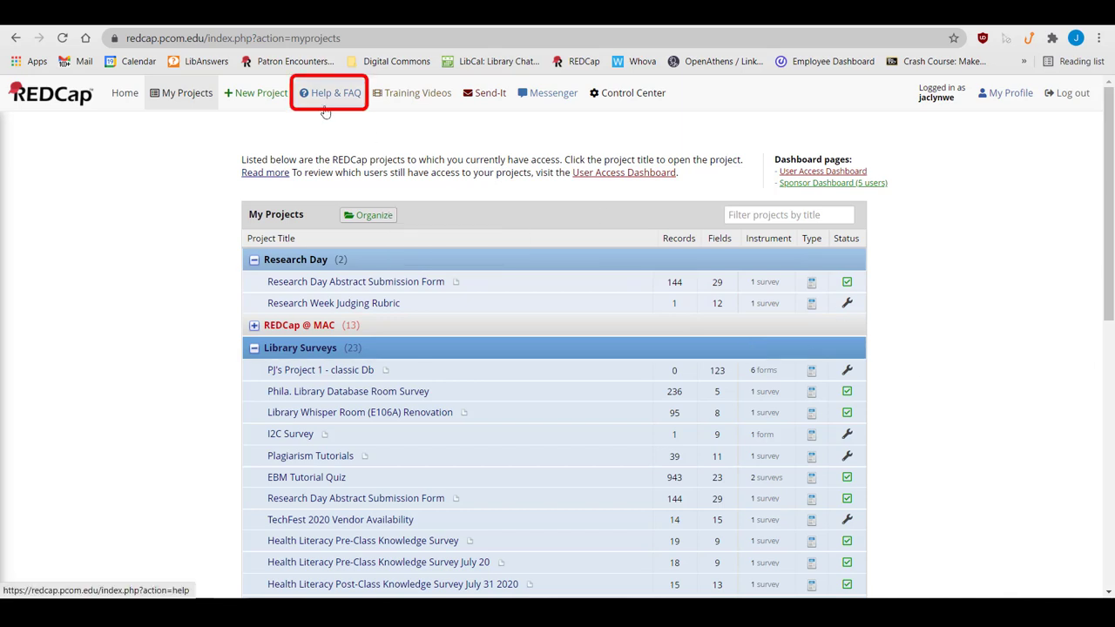
Go to the Help & FAQ page and expand its topic list
click(338, 91)
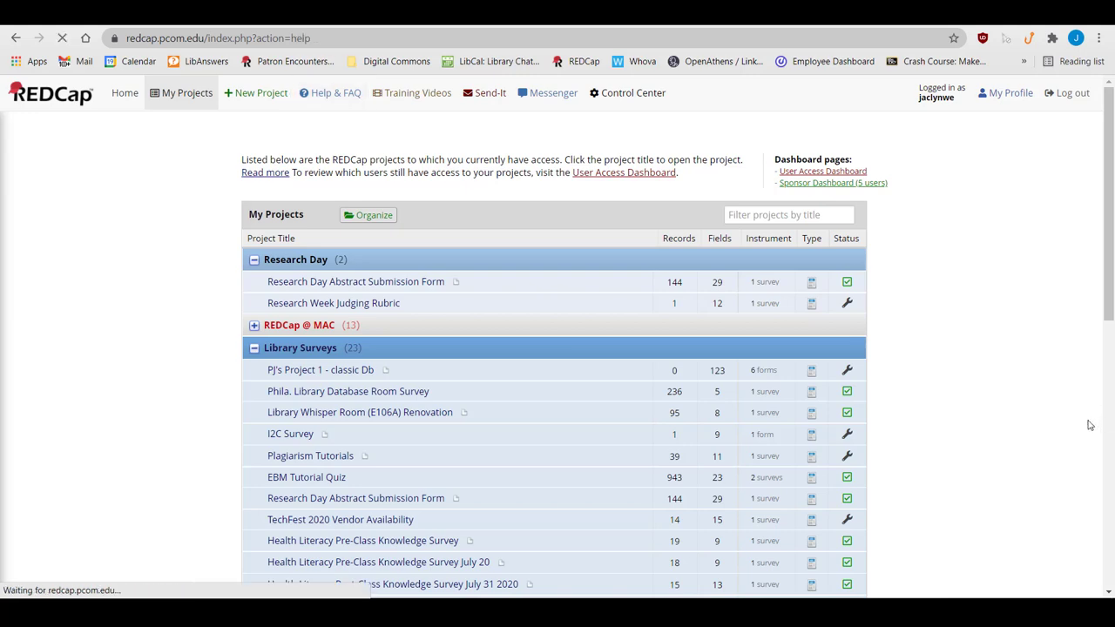
click(331, 94)
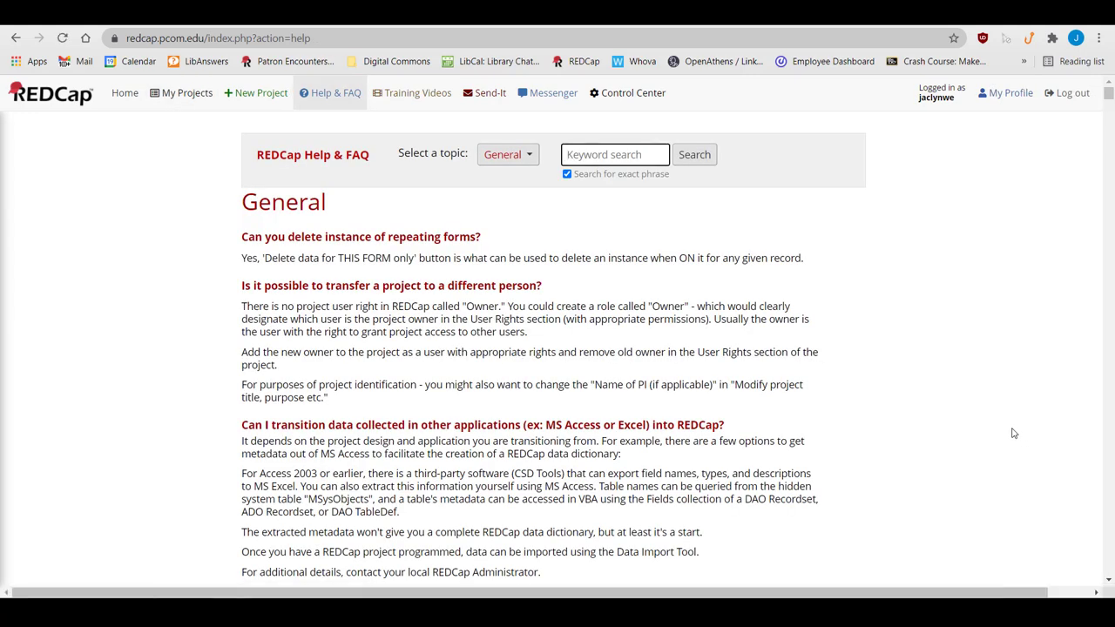
mouse_move(941, 404)
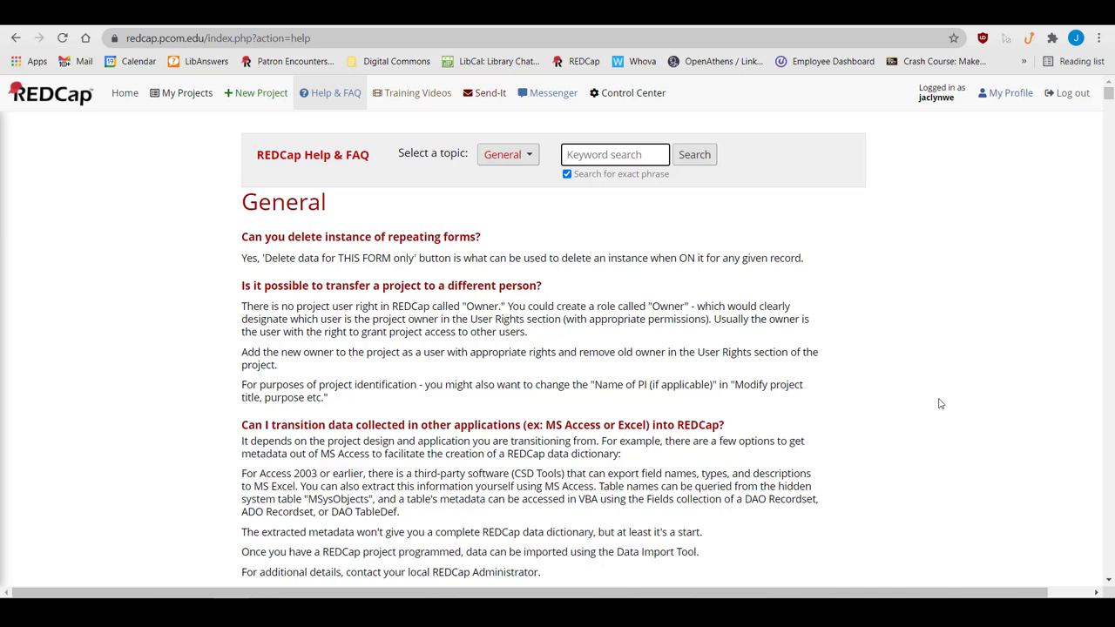
click(509, 153)
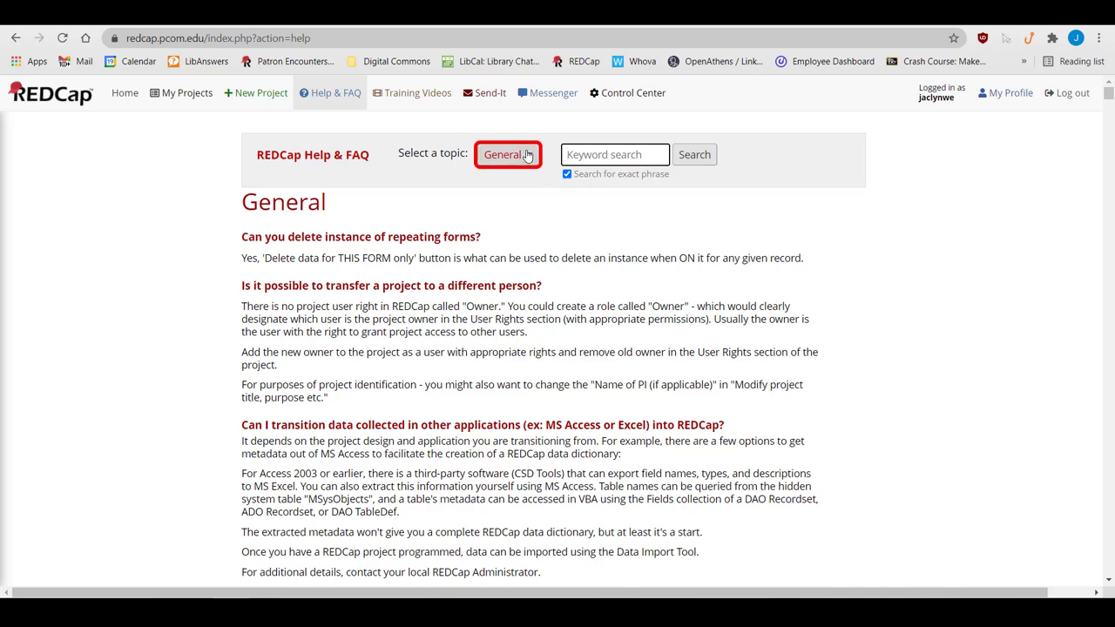
click(509, 153)
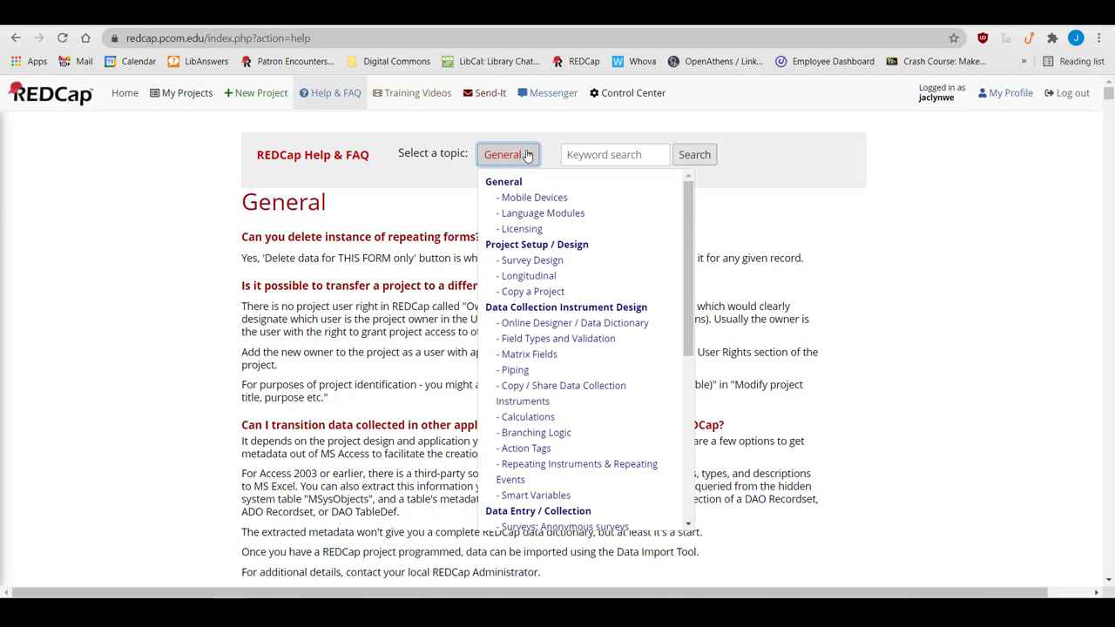
mouse_move(707, 258)
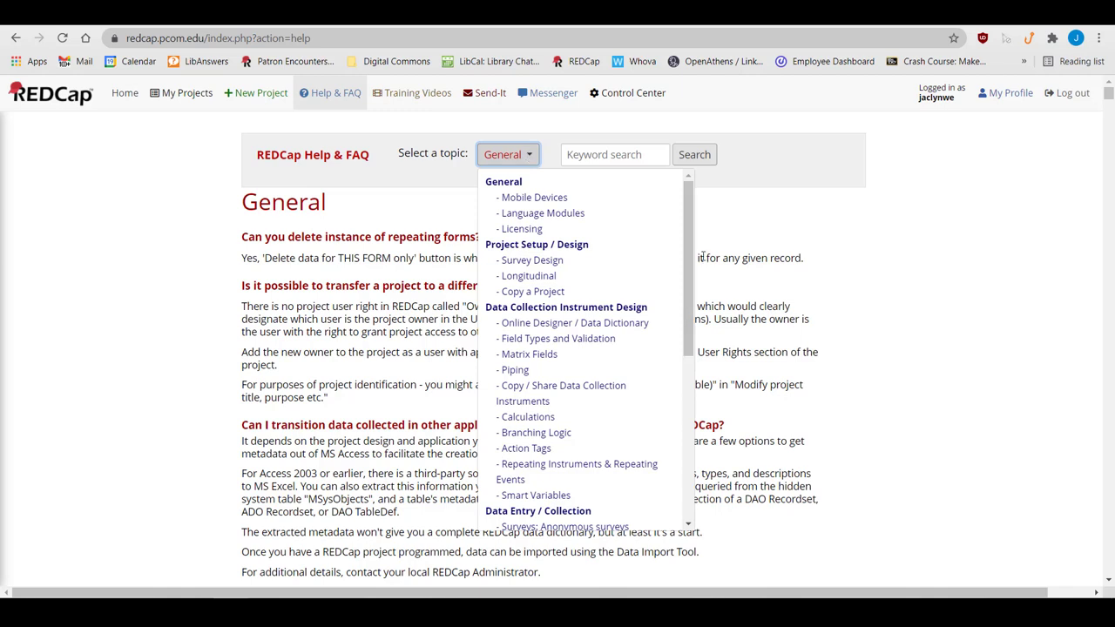
mouse_move(686, 247)
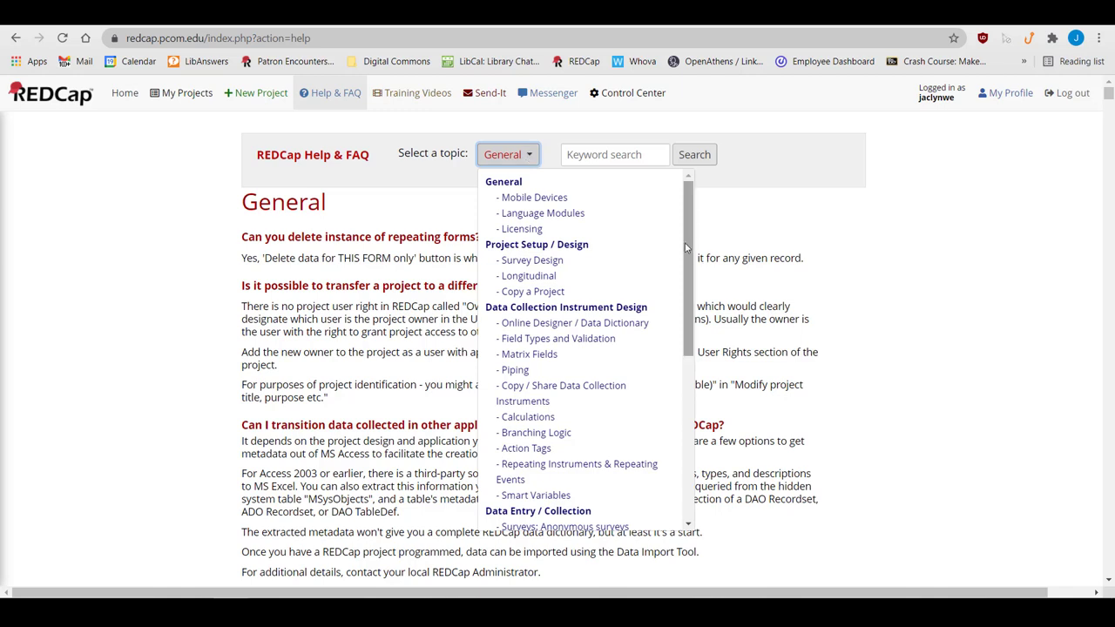
mouse_move(528, 416)
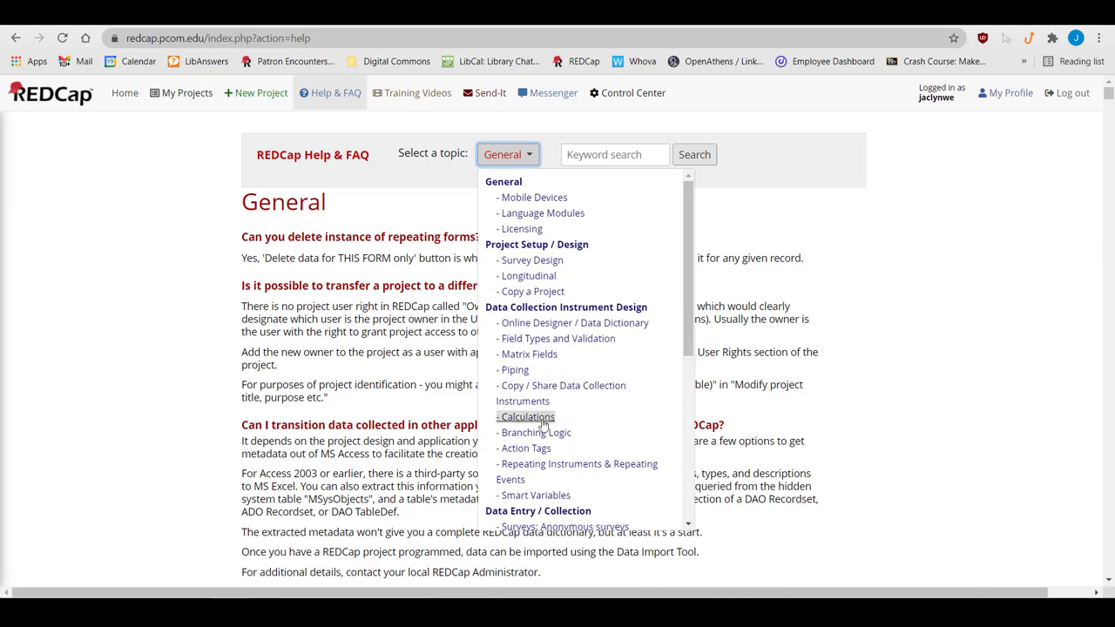
Show the Calculations help topic with functions like datediff, round and sqrt
click(527, 416)
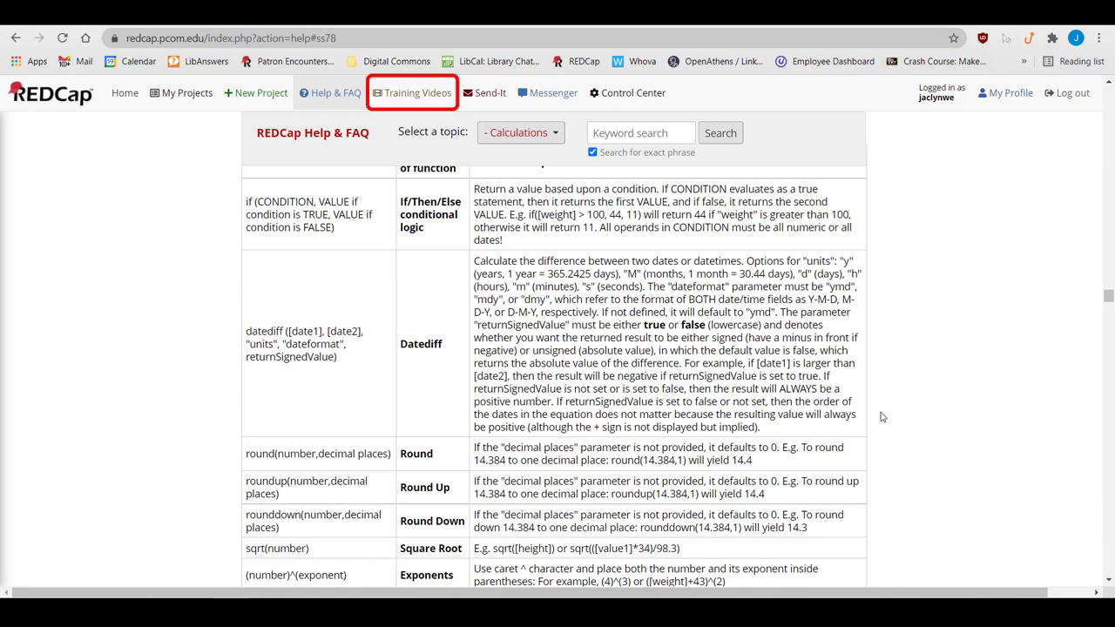
mouse_move(429, 104)
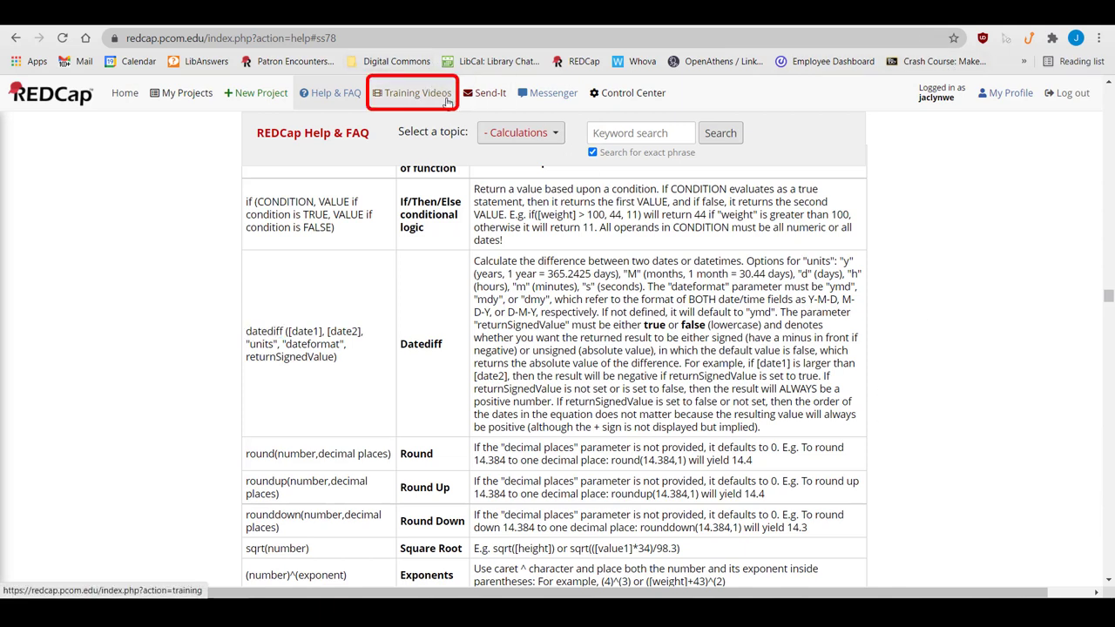
Go to the Training Videos page listing the overview videos
click(422, 94)
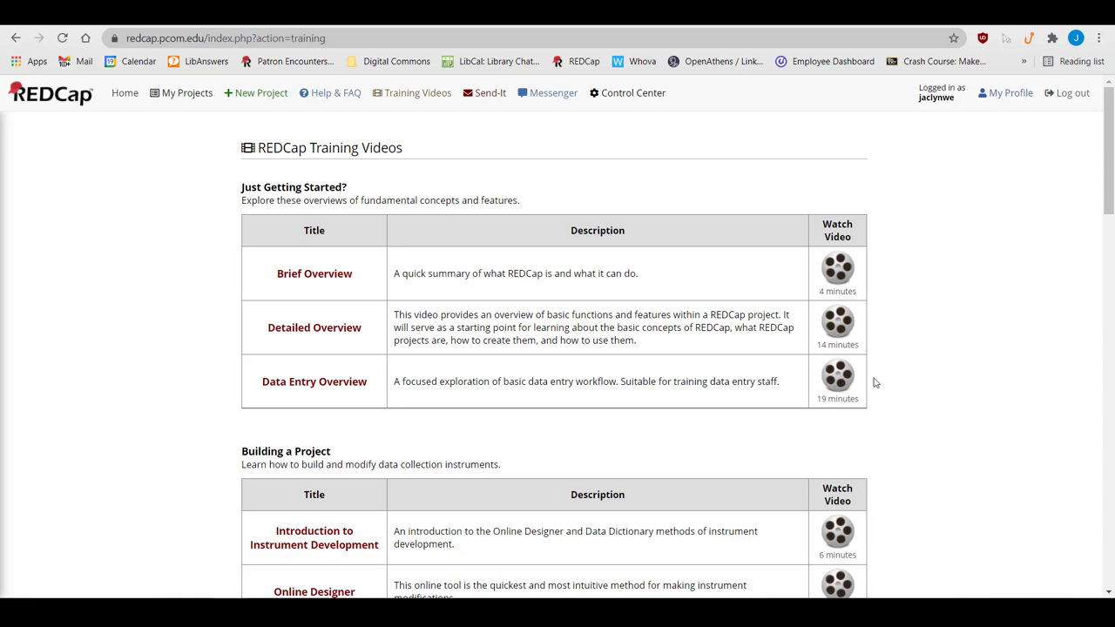
mouse_move(262, 93)
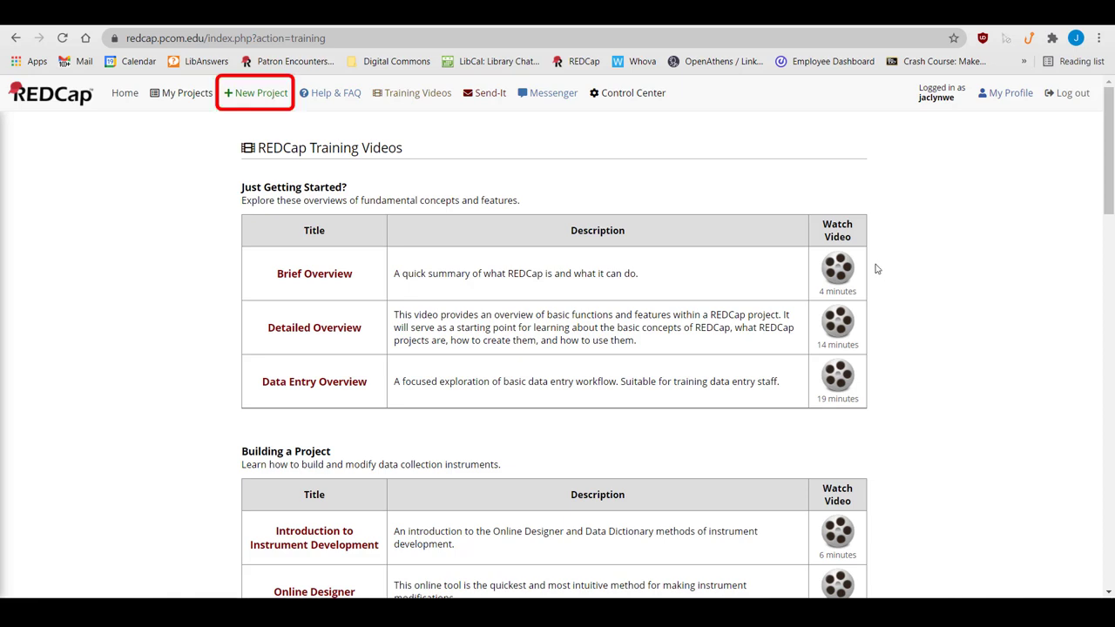
mouse_move(307, 120)
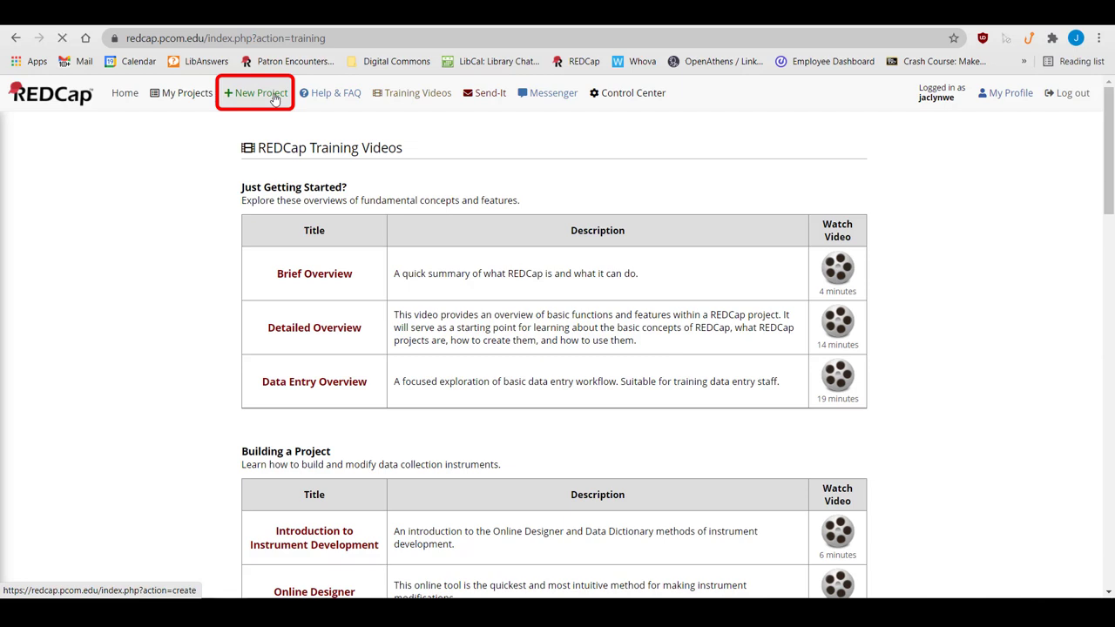
Start a new project titled Test Project with purpose Research
click(260, 94)
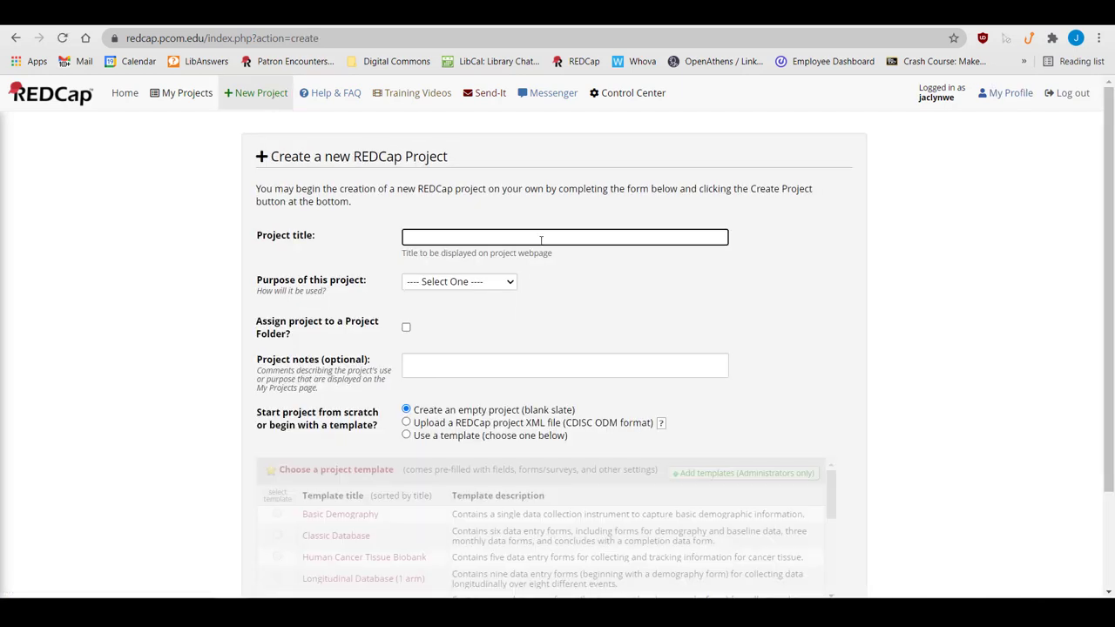
text(Test Project)
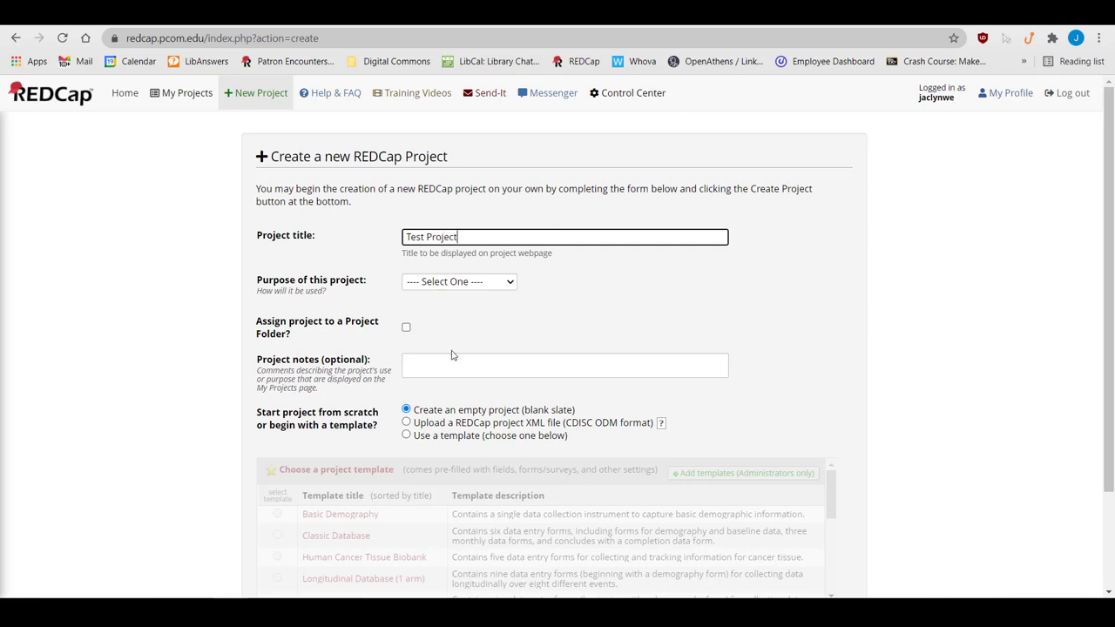
click(458, 281)
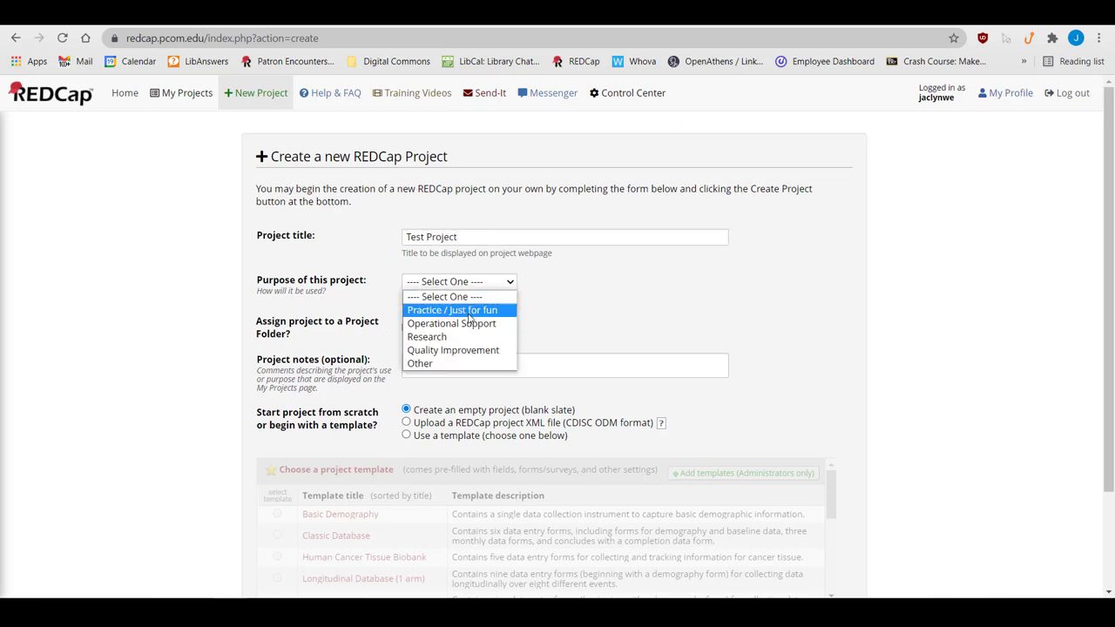
click(427, 337)
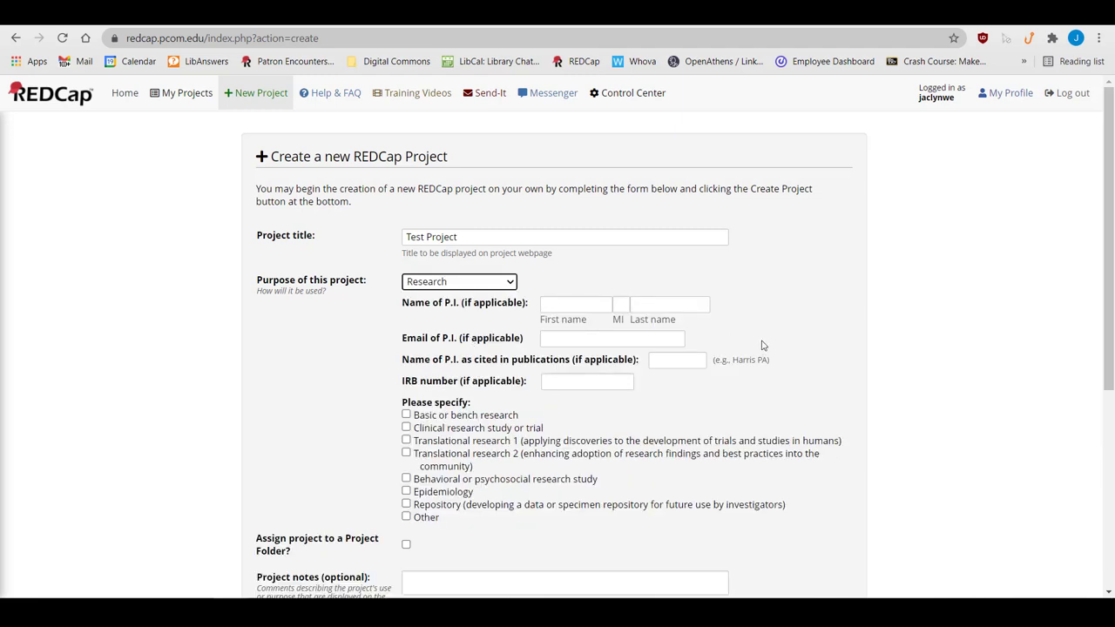
Mark it as basic or bench research and file it in the Testing folder
scroll(down, 3)
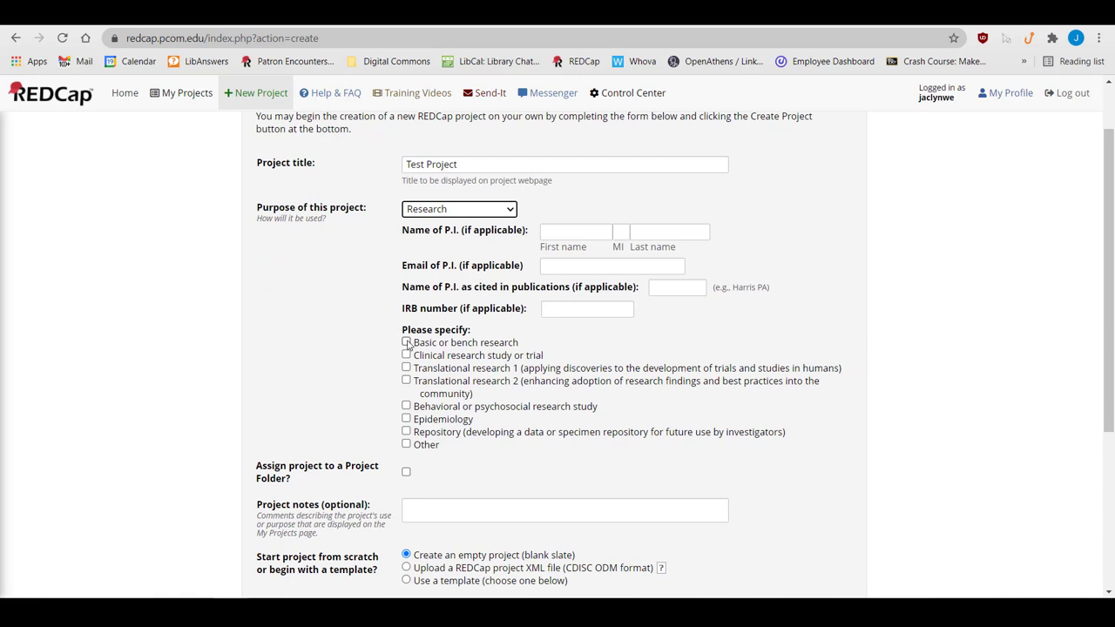
click(406, 341)
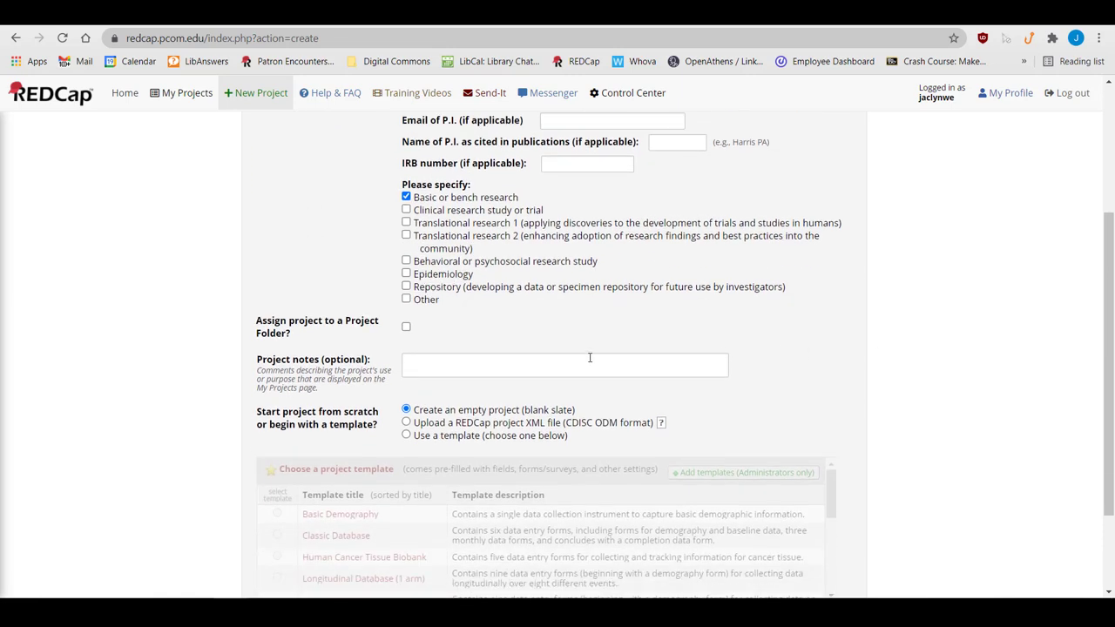
click(406, 326)
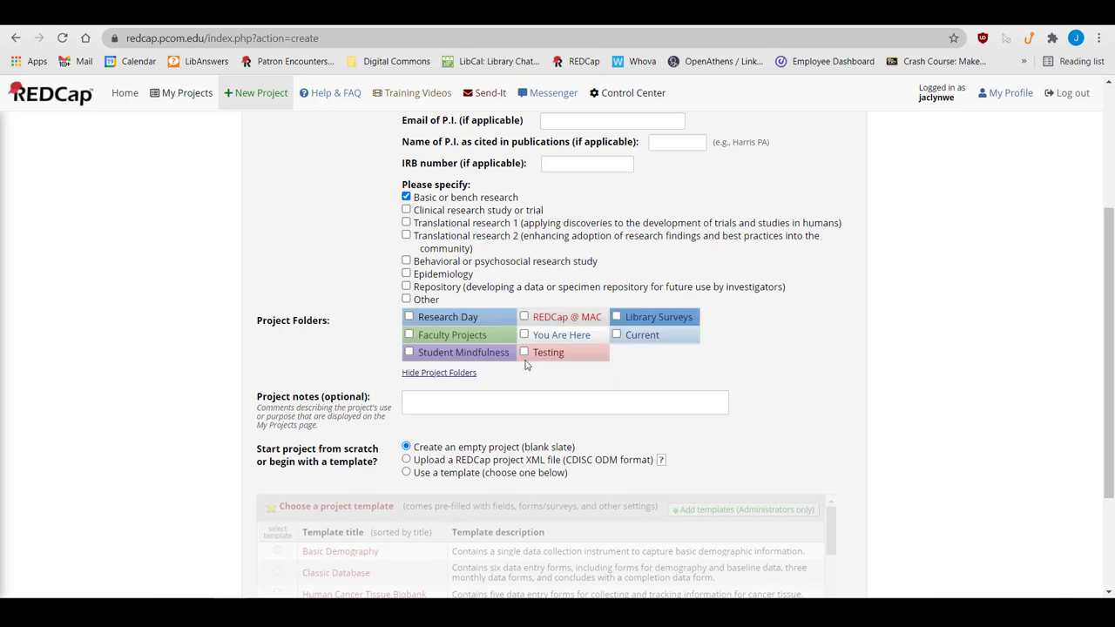
click(522, 352)
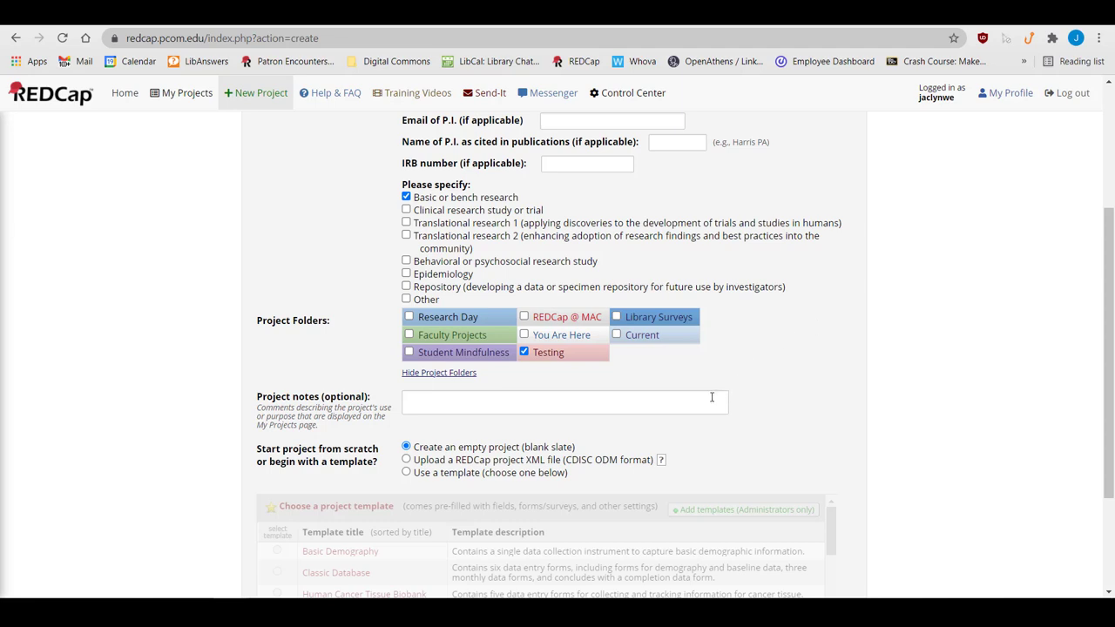
mouse_move(665, 404)
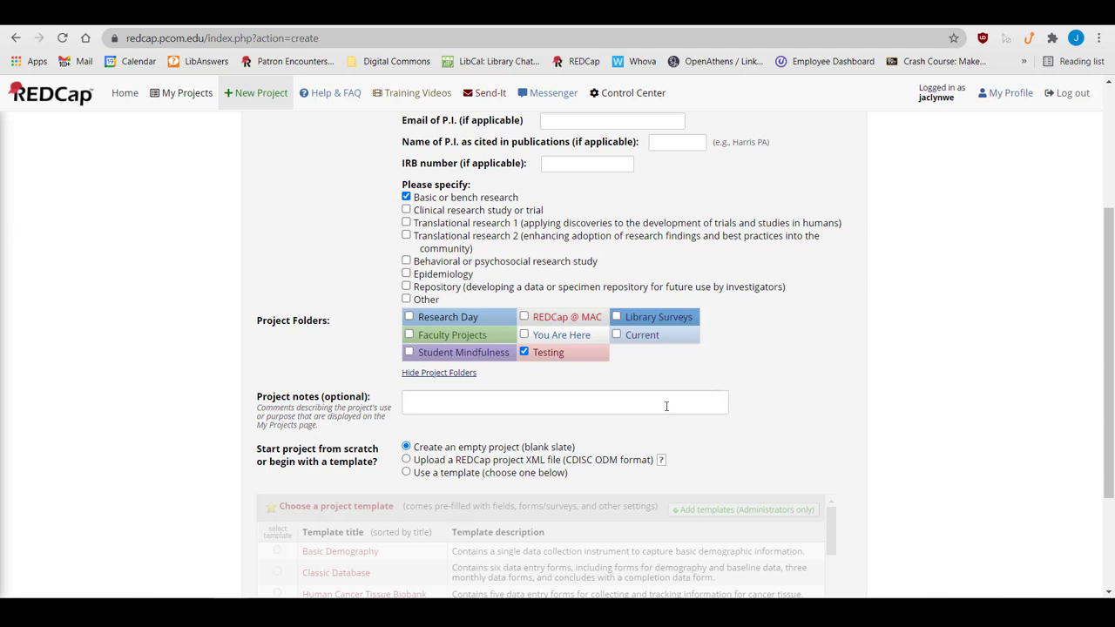
mouse_move(683, 407)
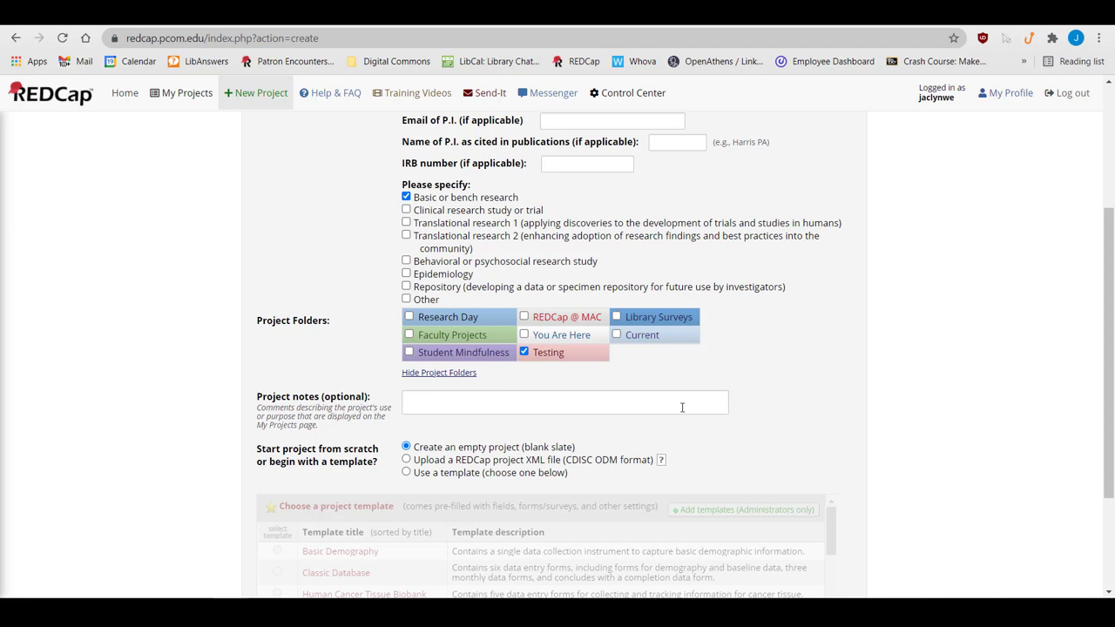
Enter the project notes '11/2/21 testing copy'
click(564, 402)
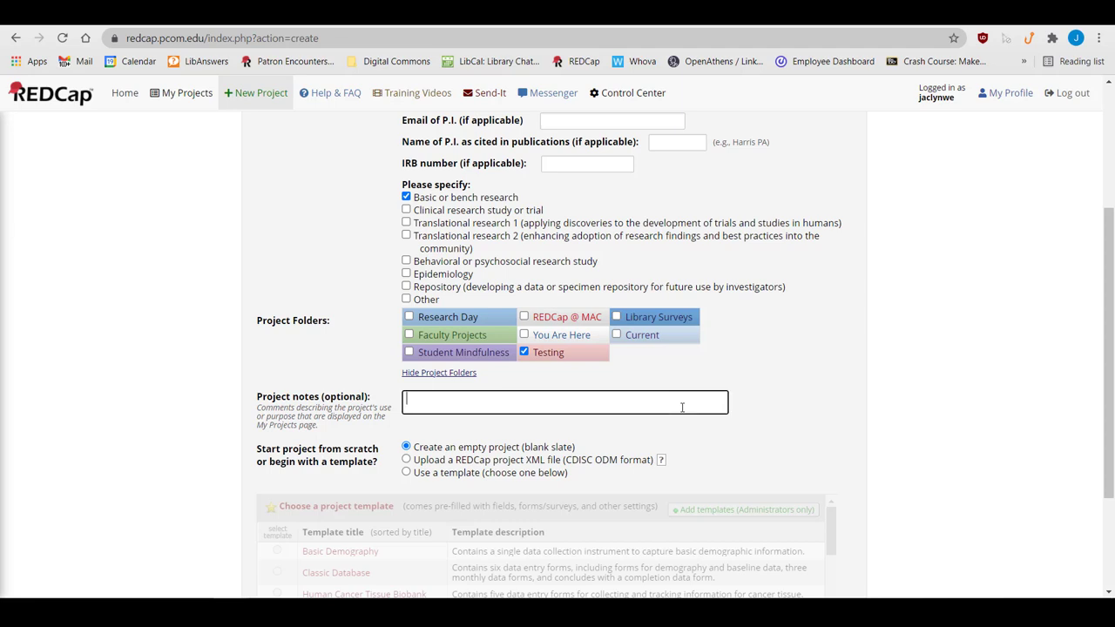
text(11/2/21 testing copy)
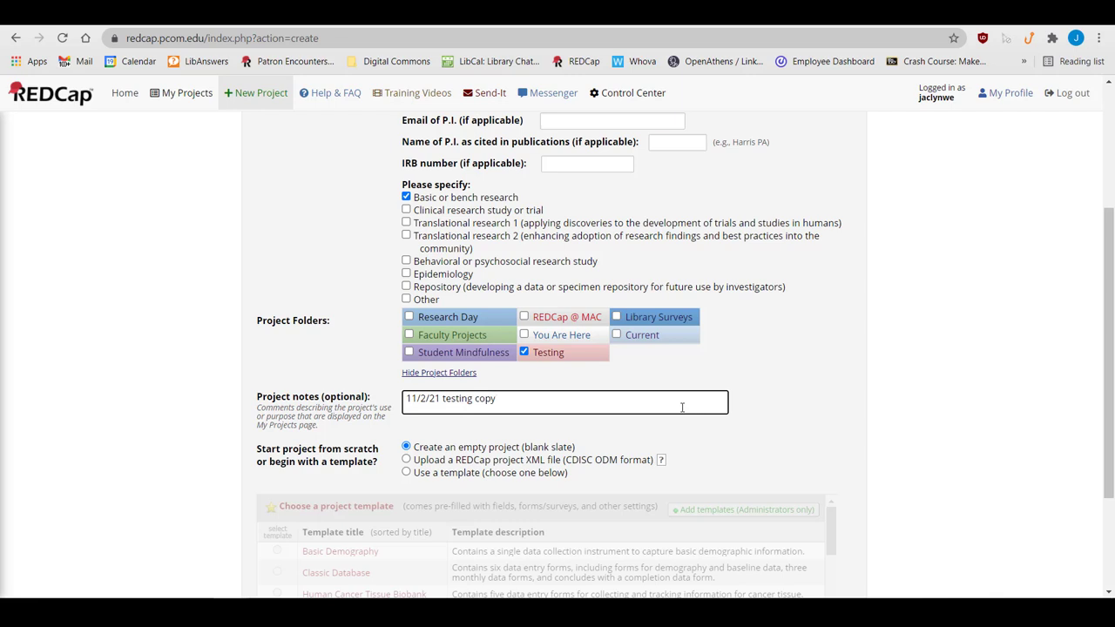
Review the project start options, including starting from an uploaded XML file
scroll(down, 3)
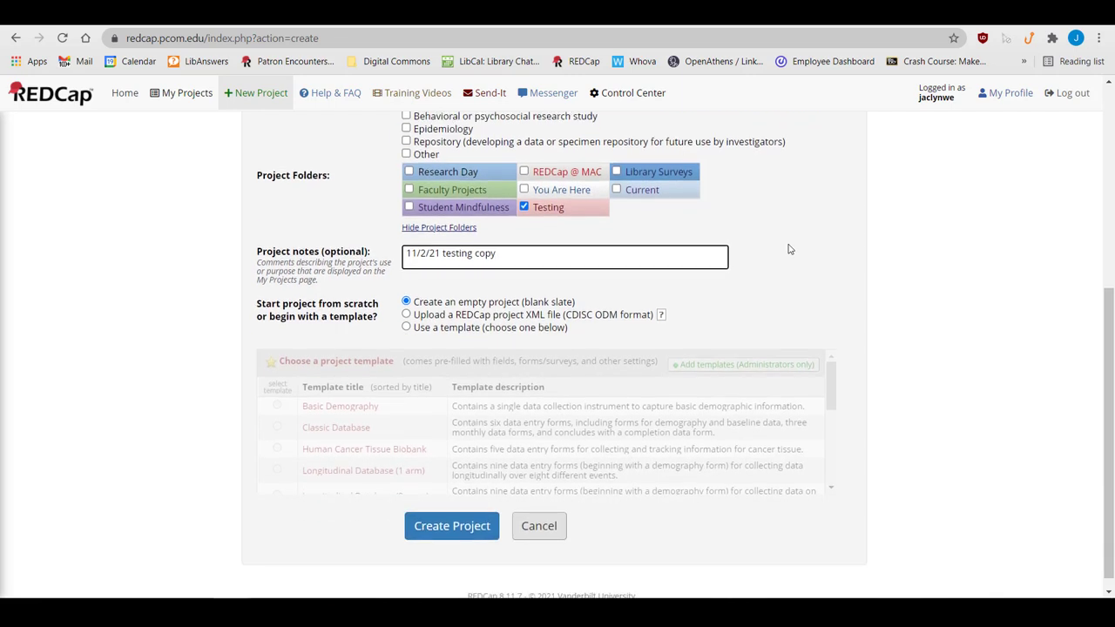
click(406, 302)
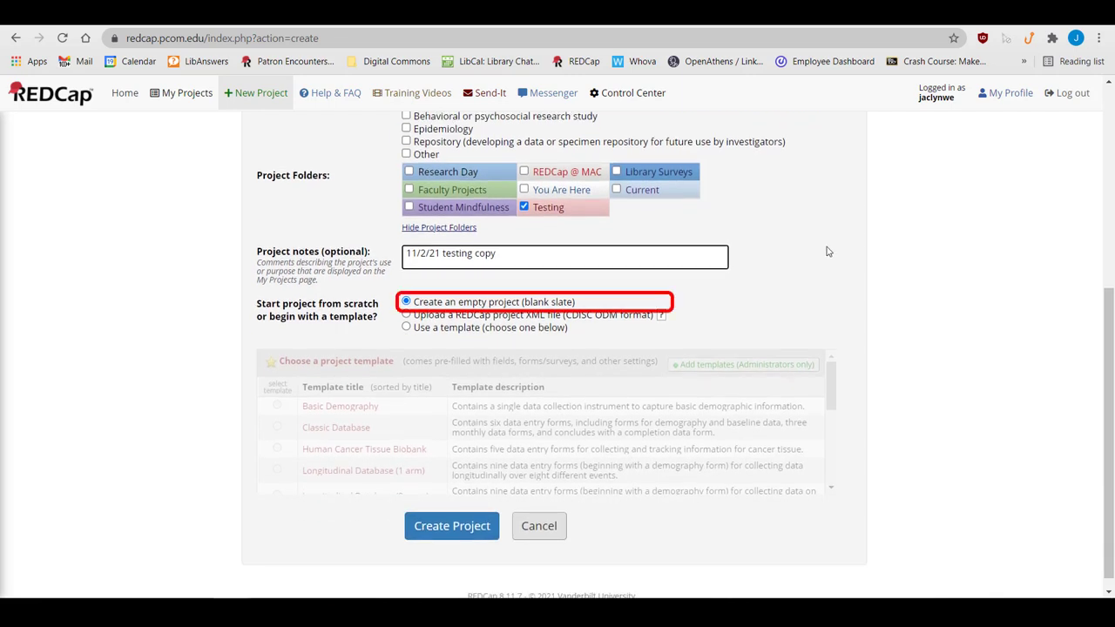
click(405, 314)
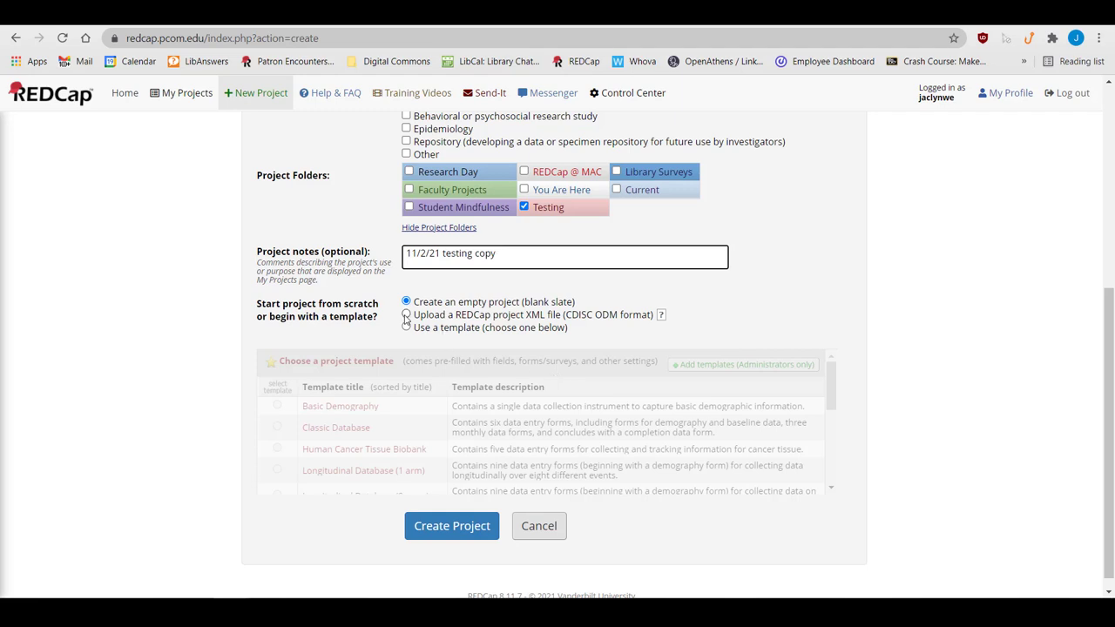
click(404, 313)
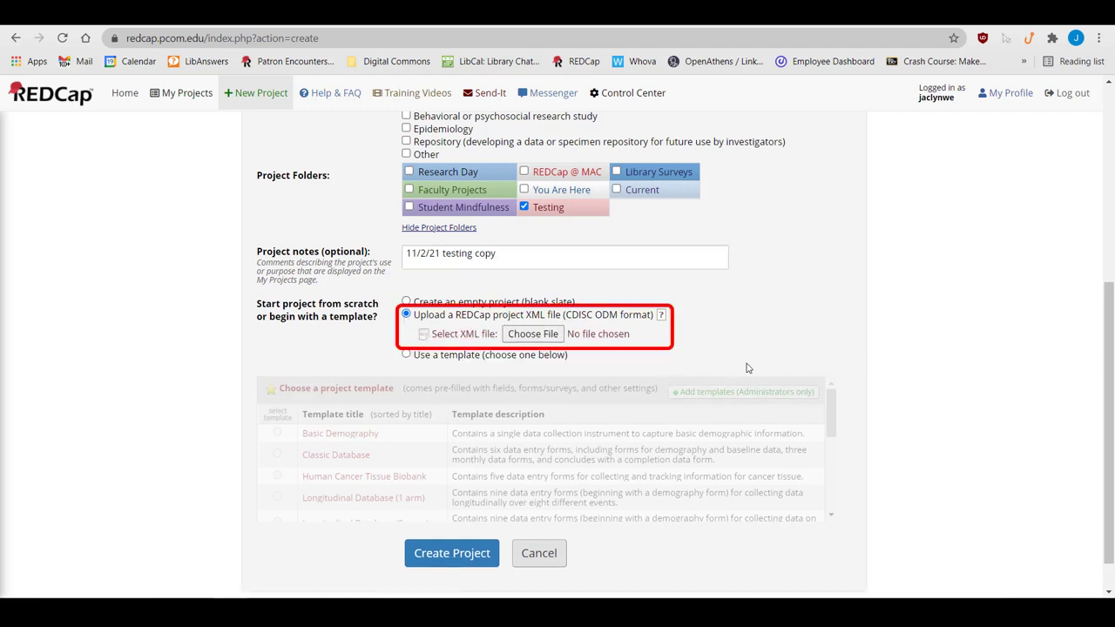
mouse_move(728, 352)
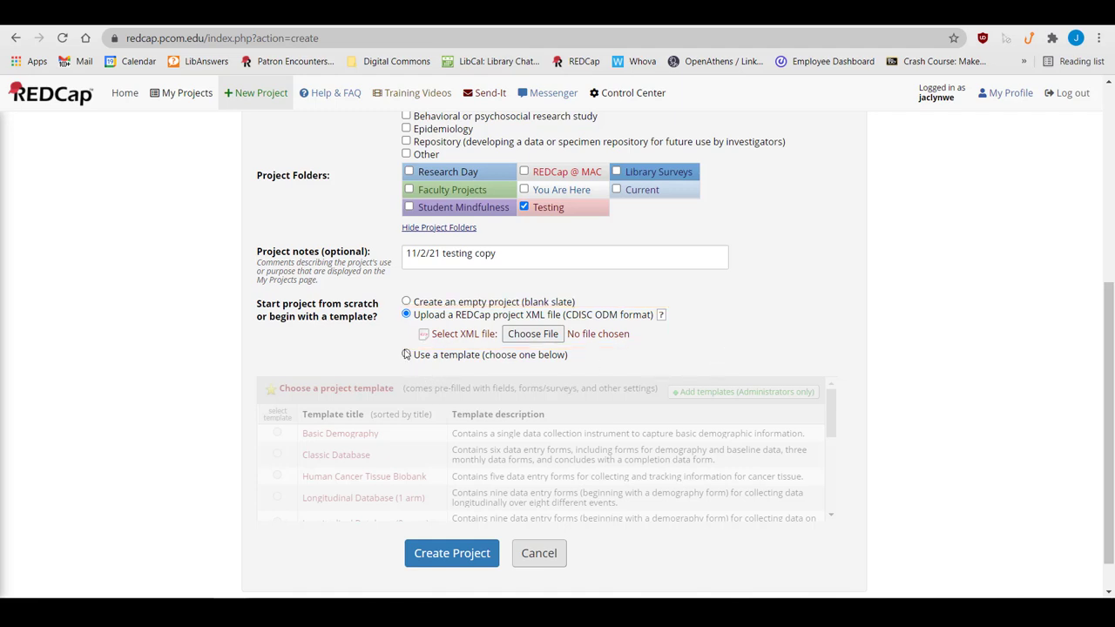
Base the project on the Randomized Clinical Trial template
click(406, 355)
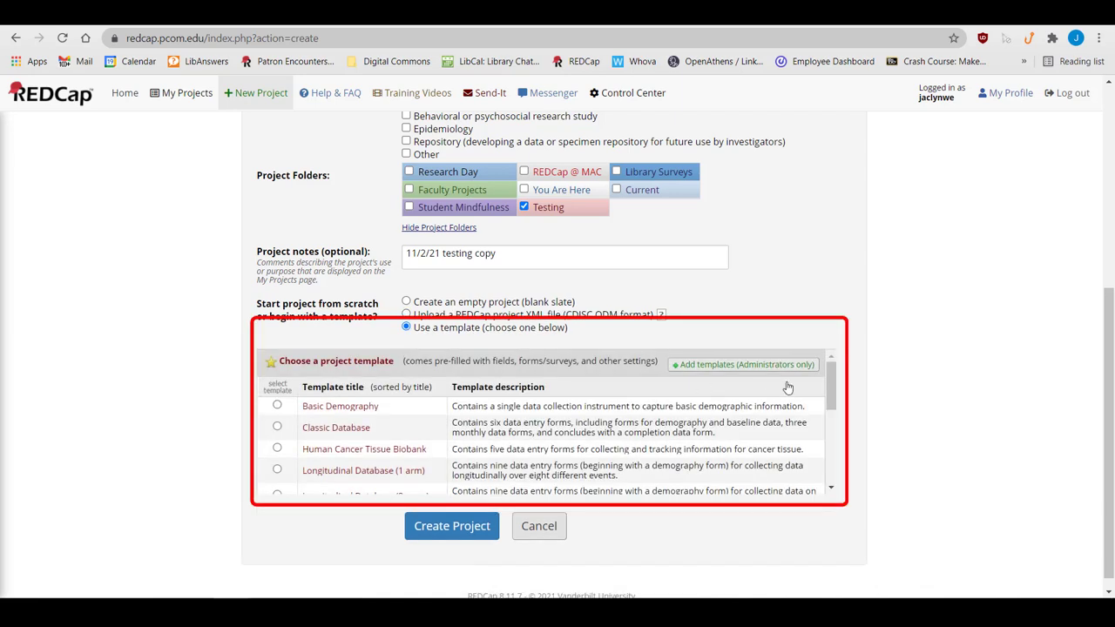
mouse_move(850, 394)
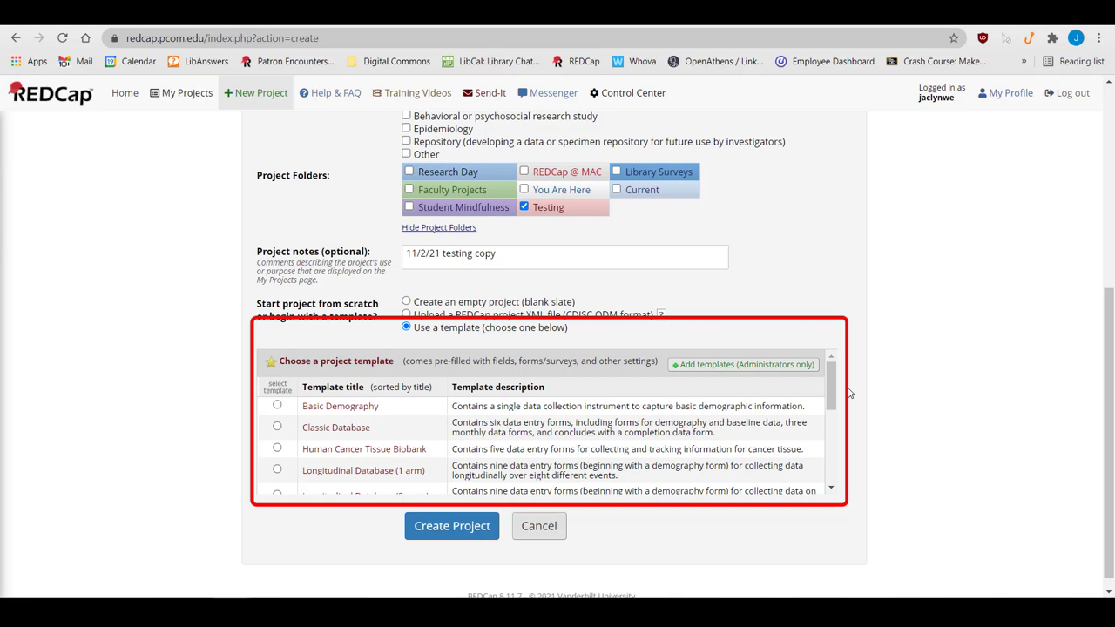
mouse_move(568, 421)
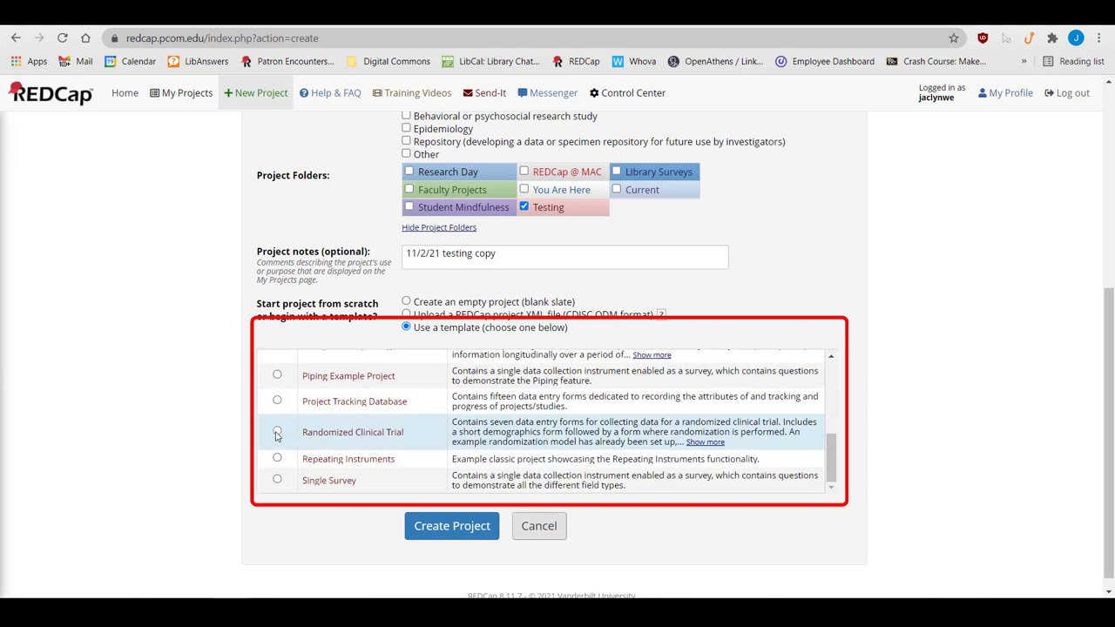
click(276, 432)
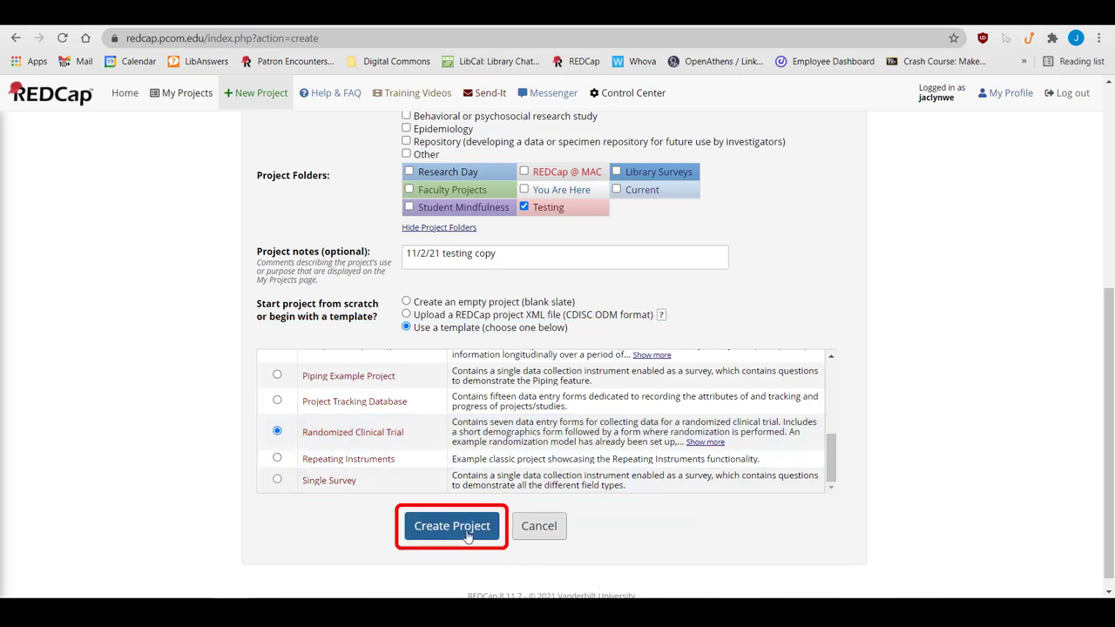
Create Test Project and scroll its setup checklist down to the move-to-production step
click(451, 526)
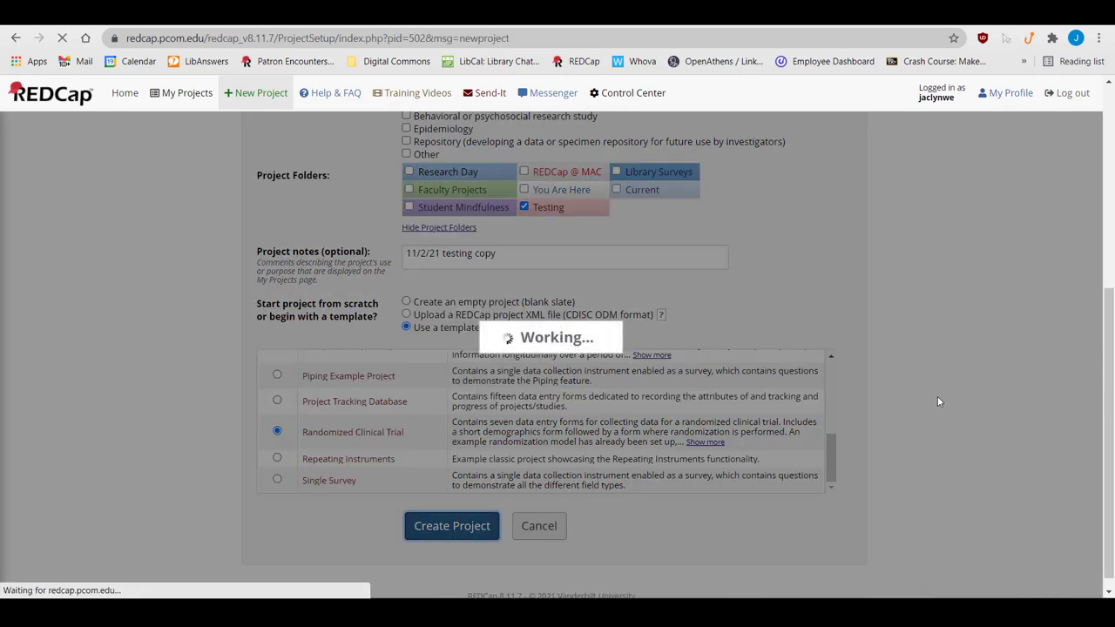
click(452, 526)
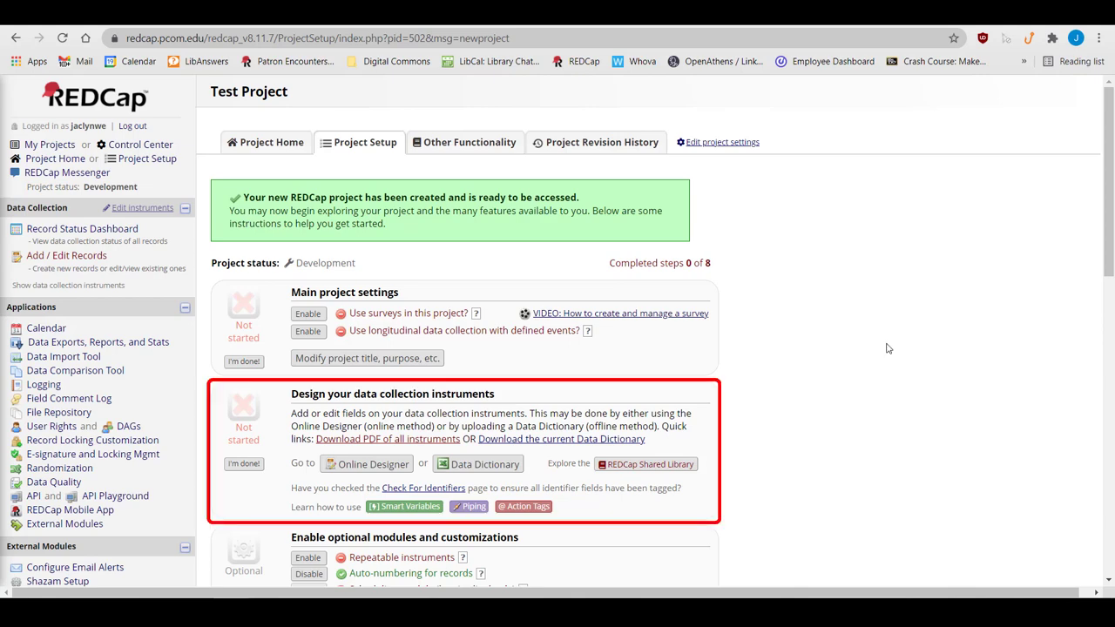
scroll(down, 3)
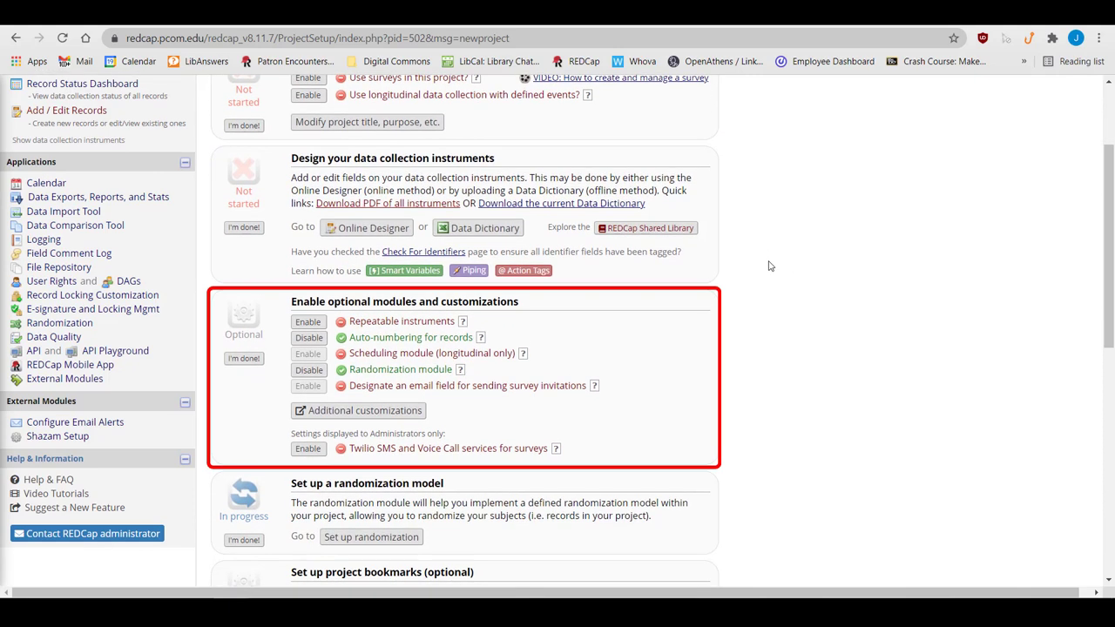
scroll(down, 3)
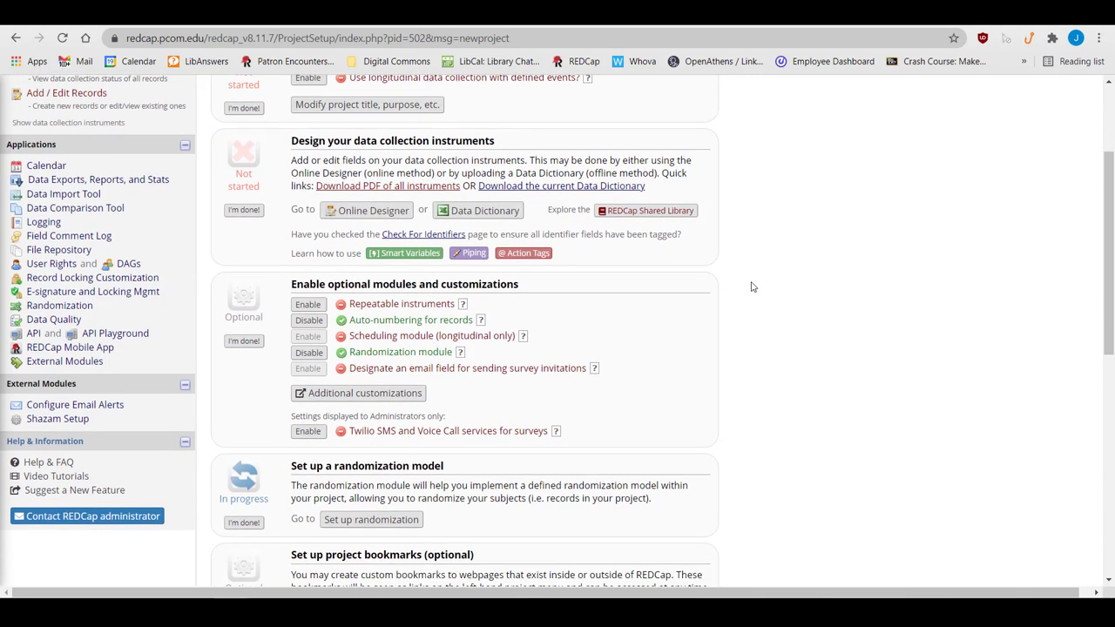
scroll(down, 3)
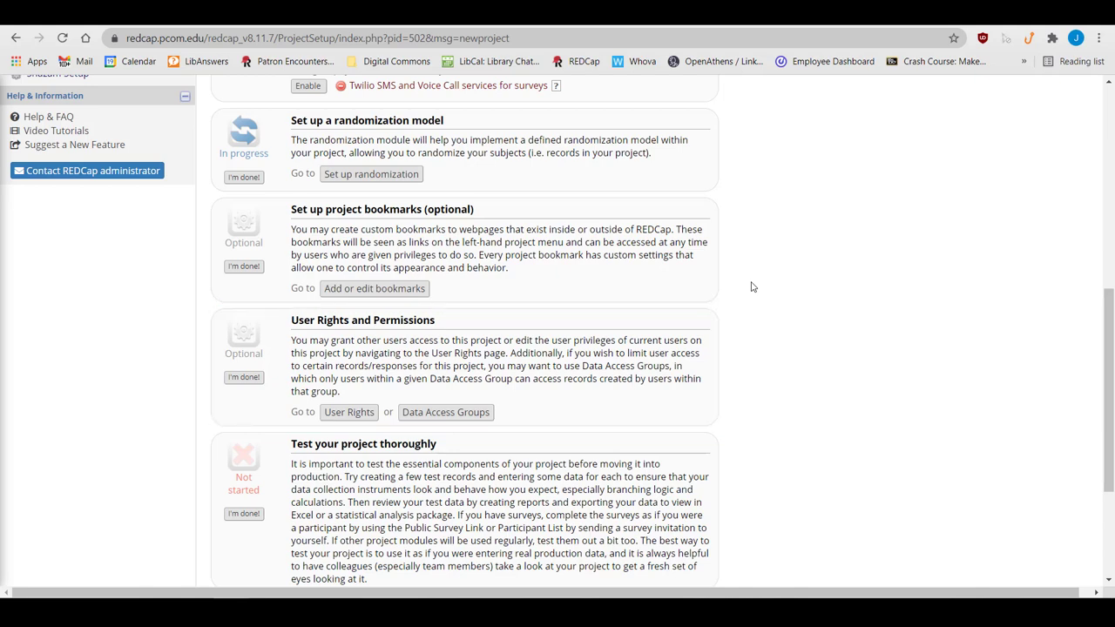
scroll(down, 3)
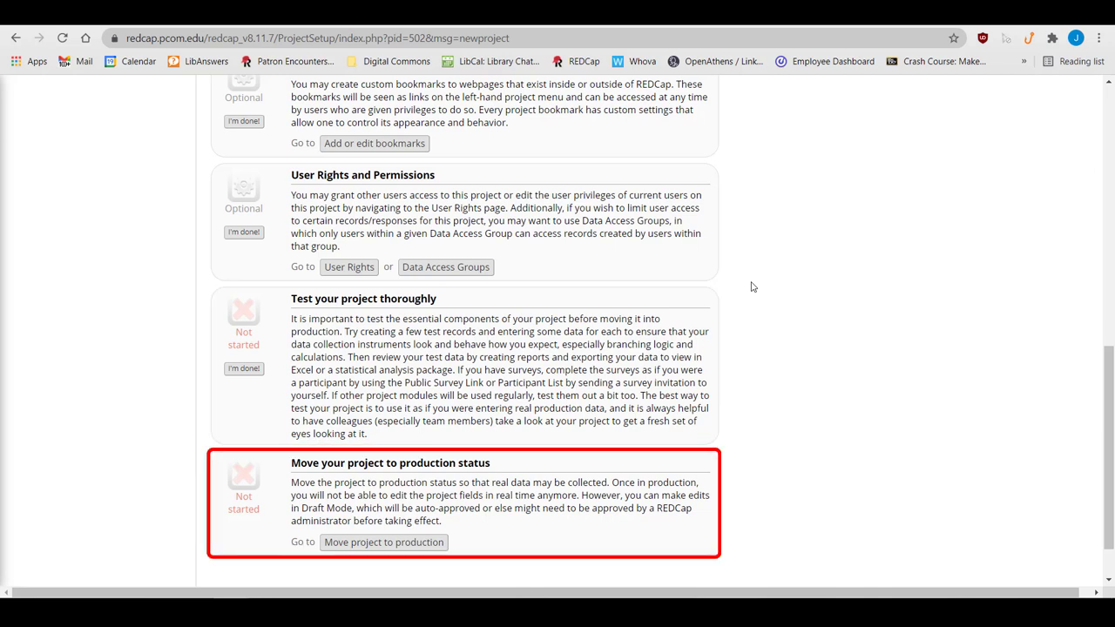
mouse_move(941, 423)
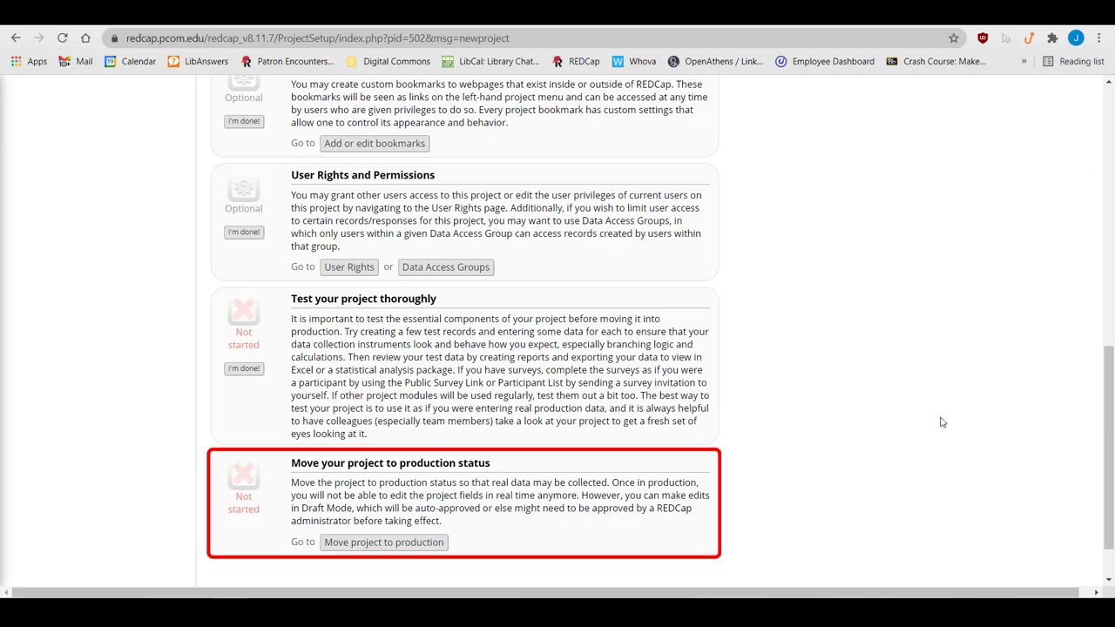
mouse_move(470, 528)
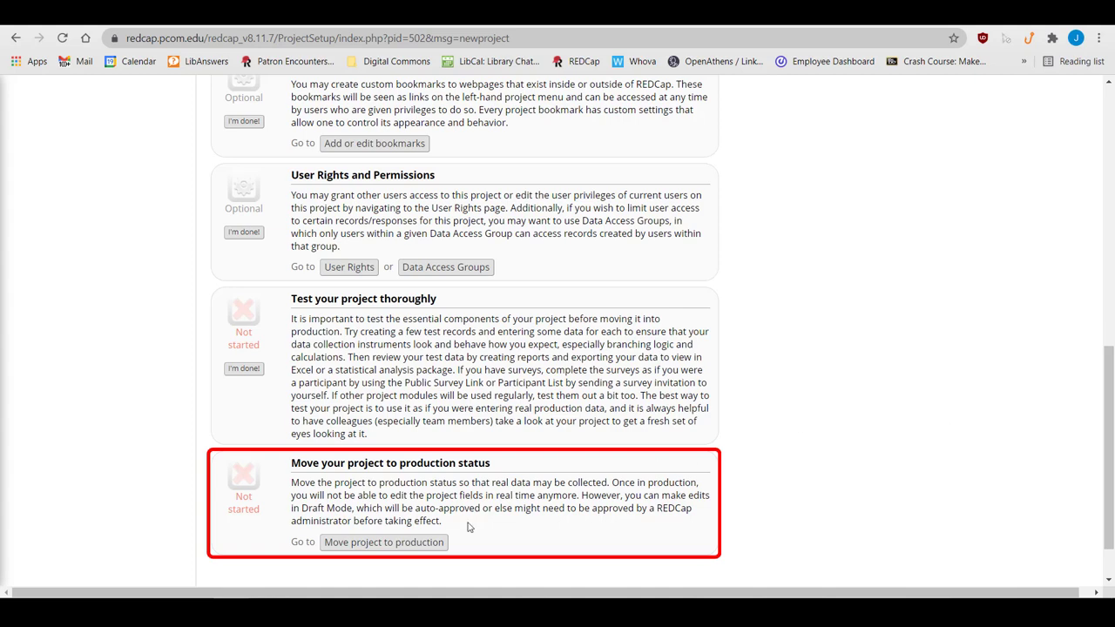
click(383, 542)
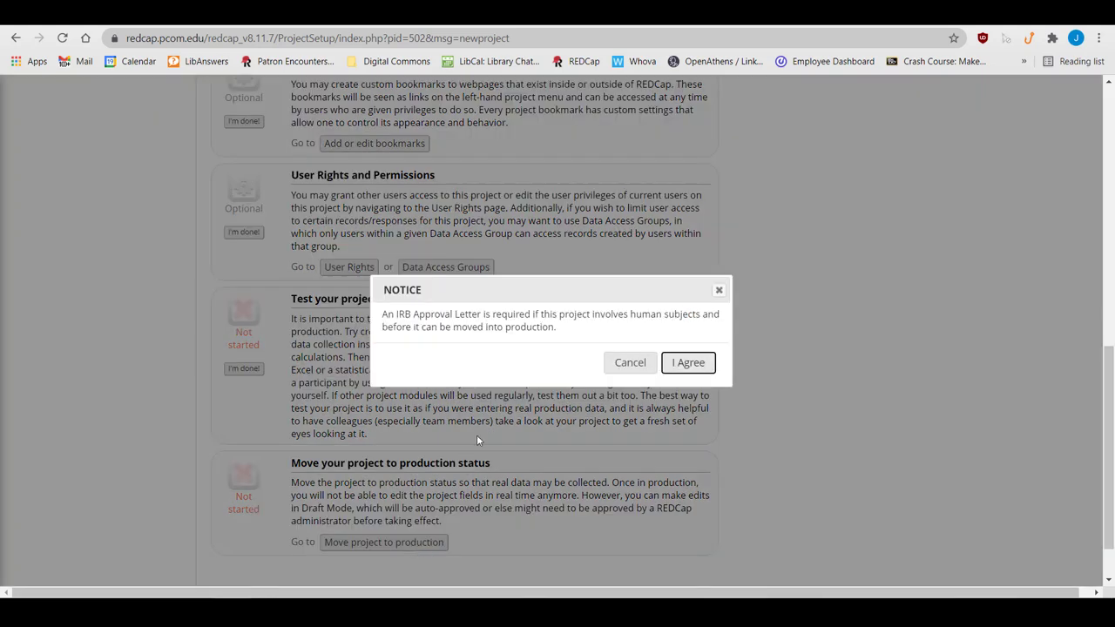
click(688, 363)
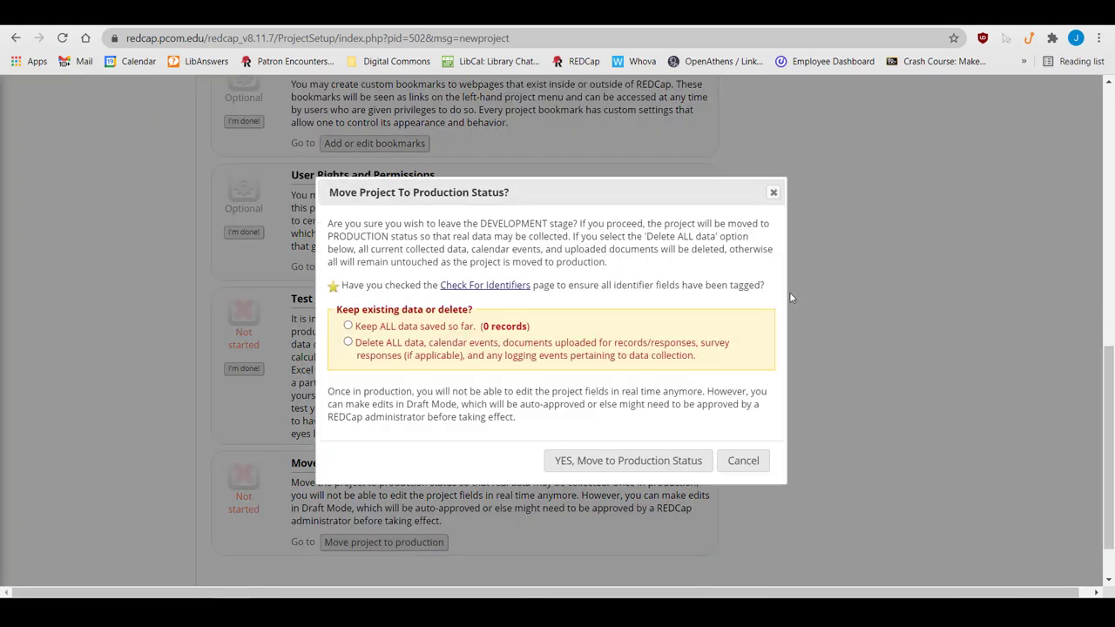
click(349, 326)
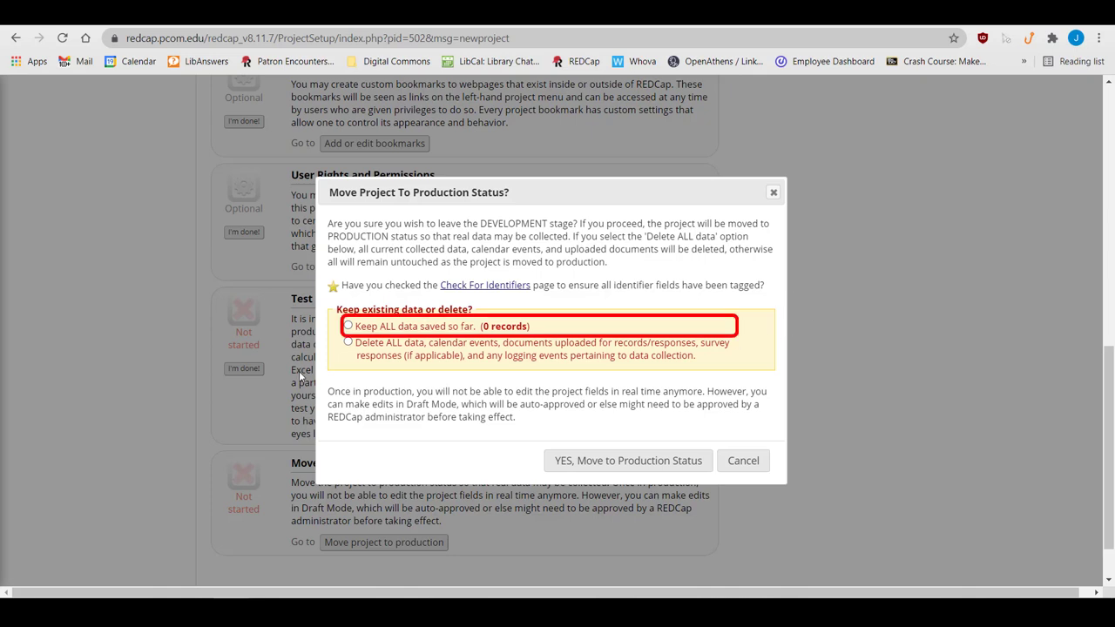
click(349, 326)
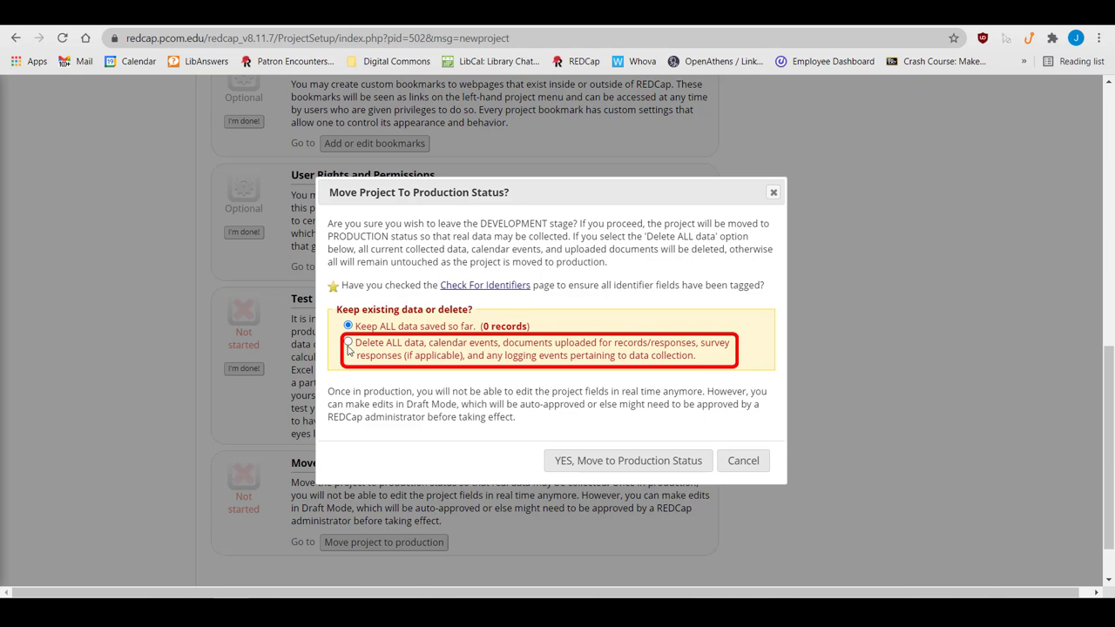
click(345, 341)
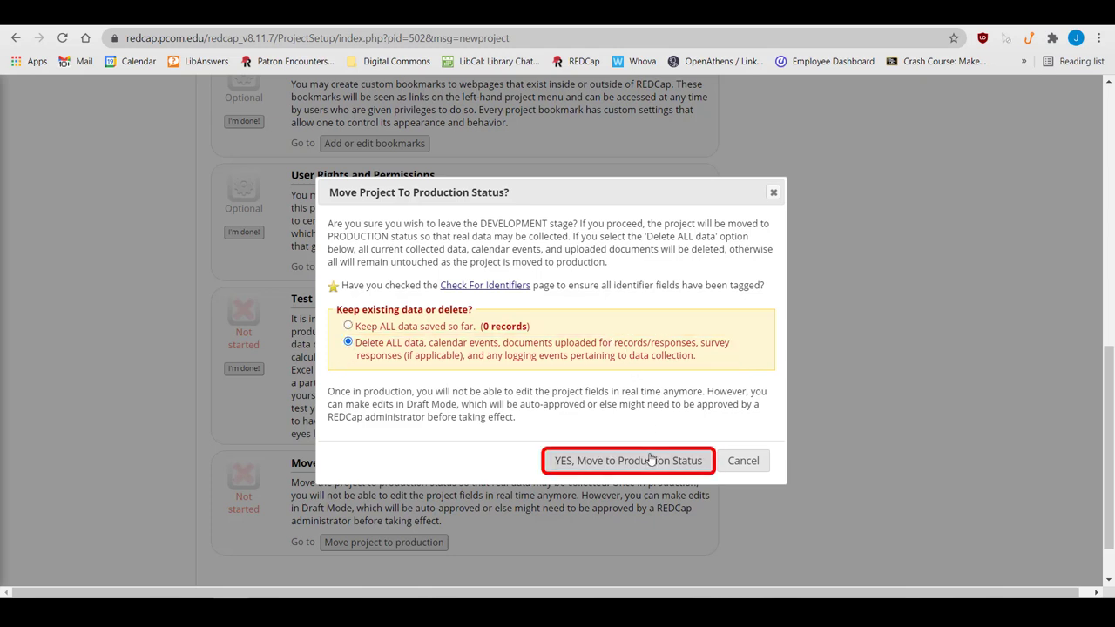
mouse_move(649, 460)
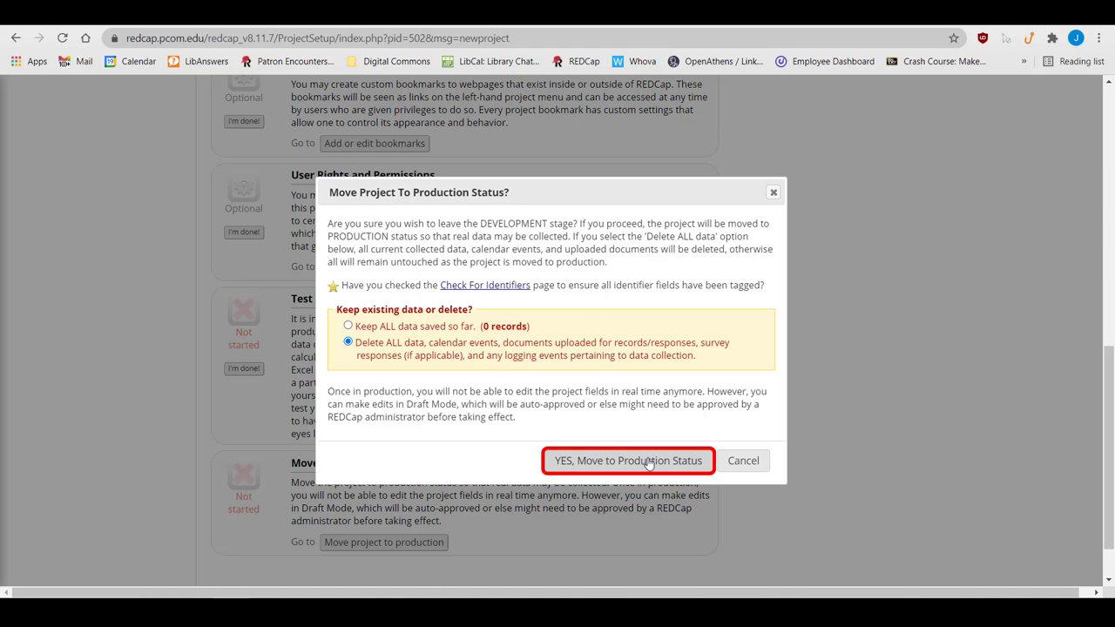
mouse_move(744, 463)
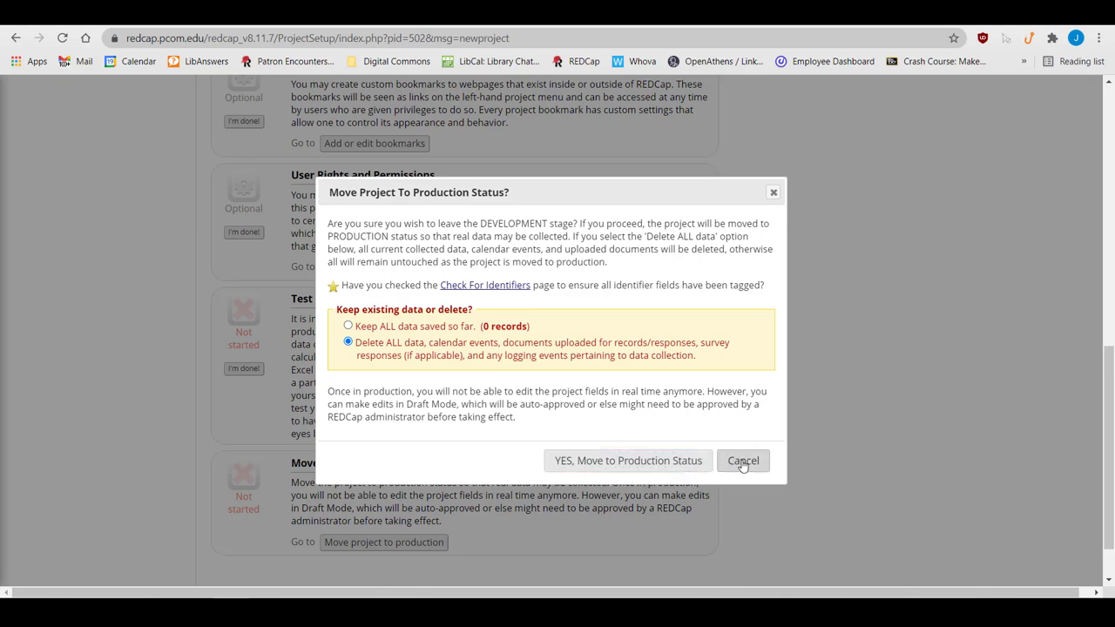
click(742, 460)
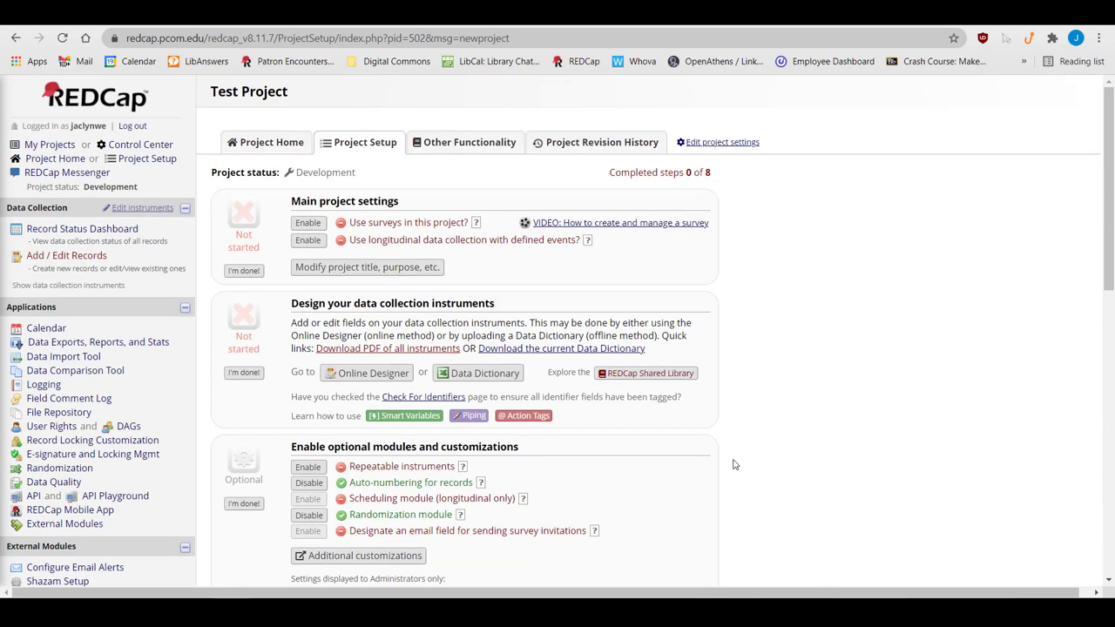
Show Test Project's home page and look over quick tasks like Create a report and User Rights
click(264, 143)
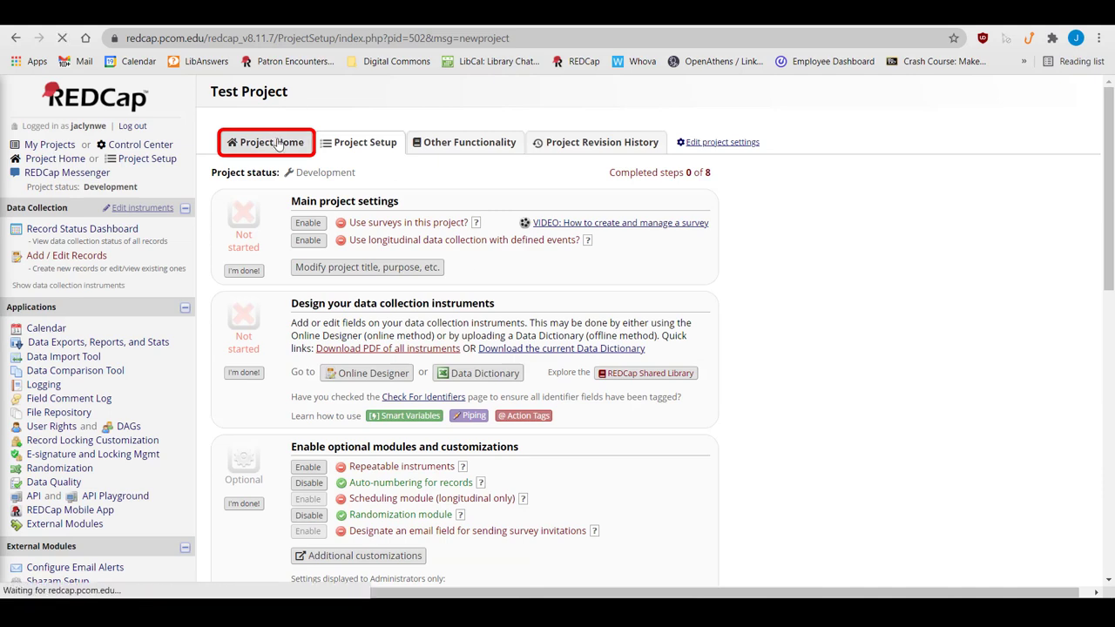
click(272, 143)
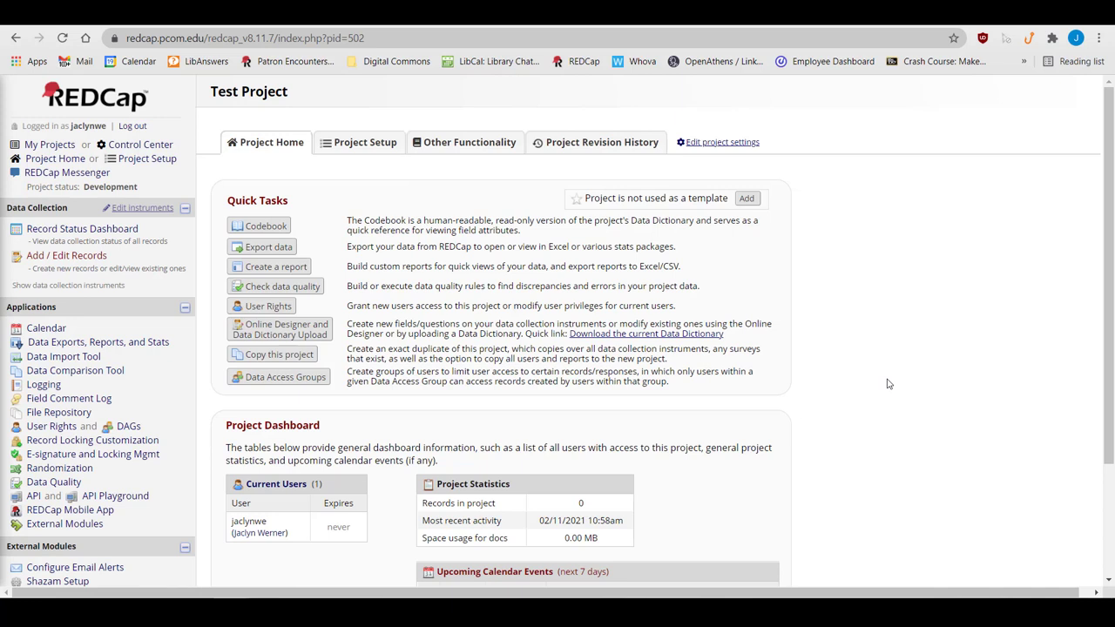
click(269, 267)
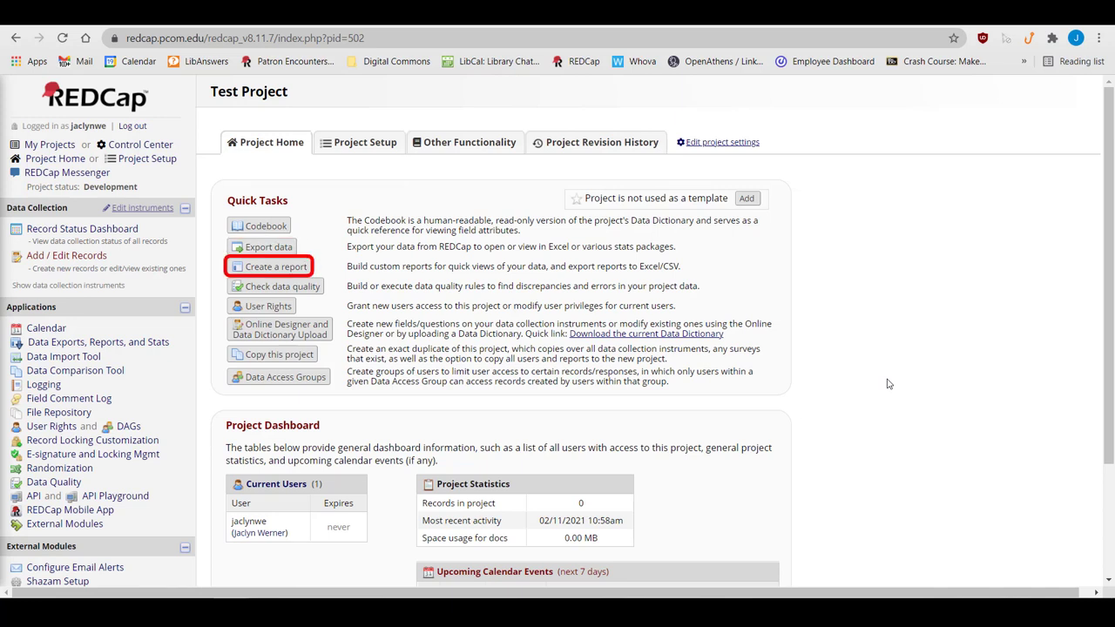
click(268, 306)
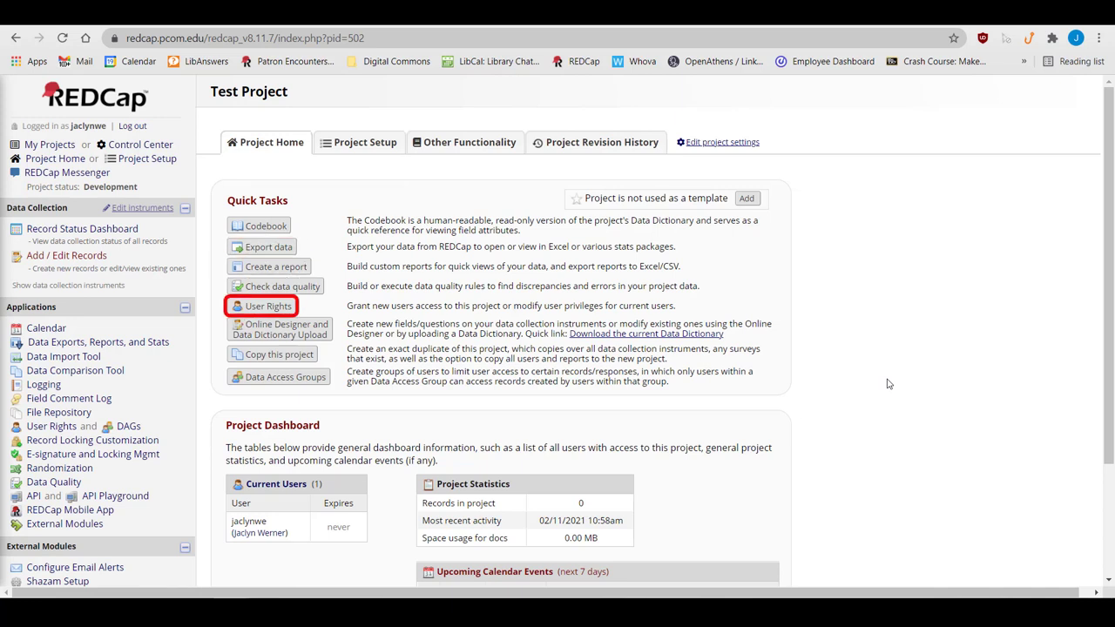